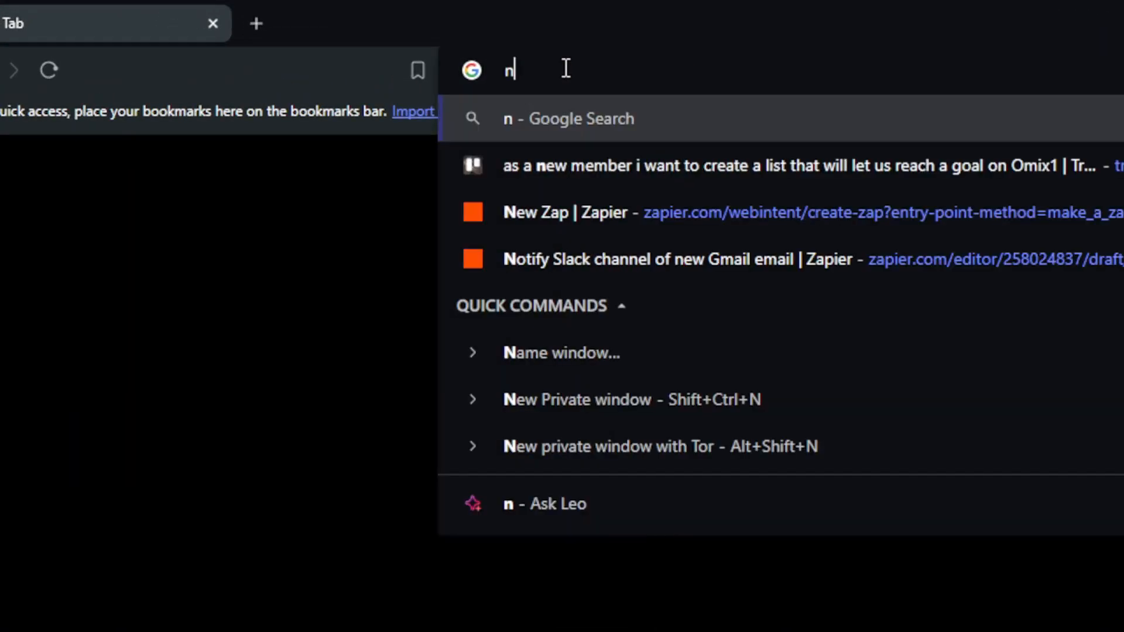
Load notion.com in one tab and zapier.com in a new tab.
text(otion.com)
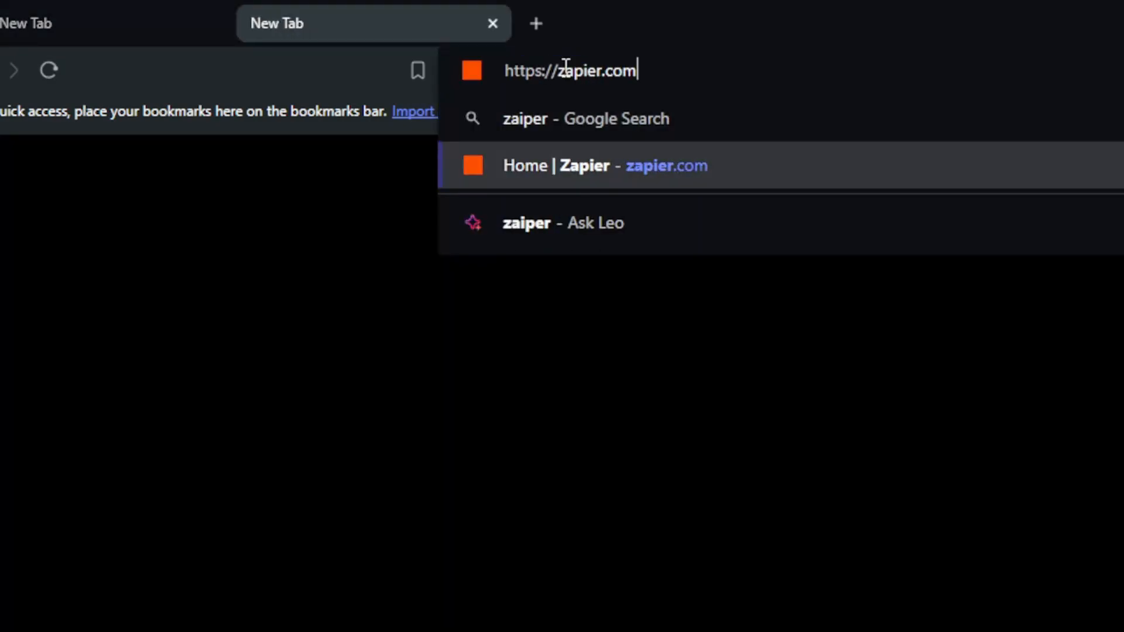
key(Enter)
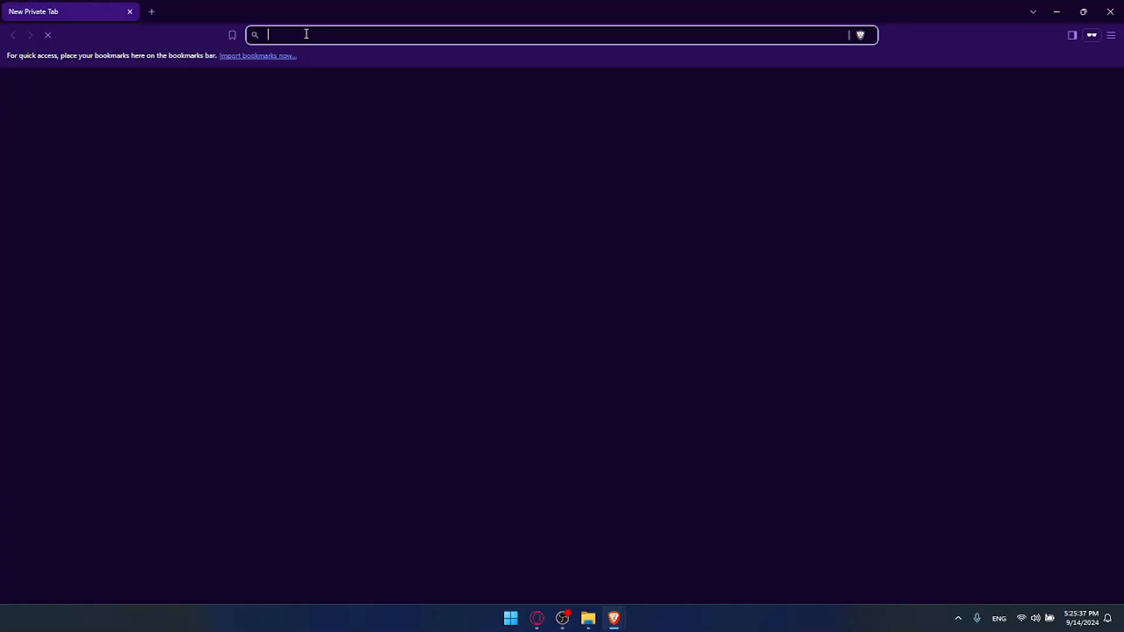
text(zapier.com)
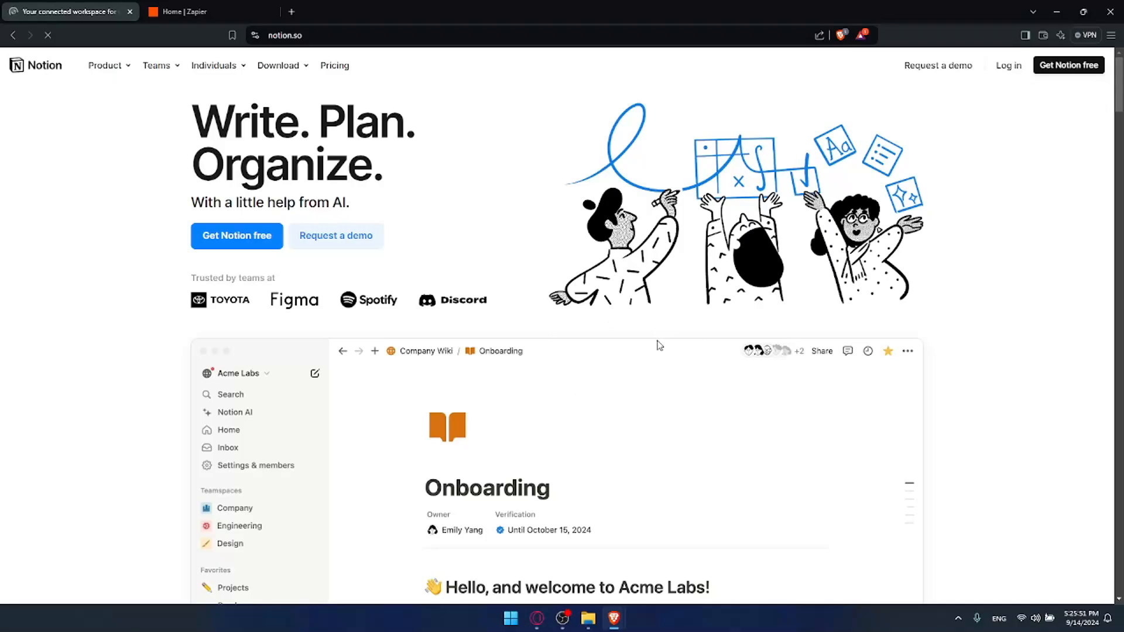
mouse_move(1009, 66)
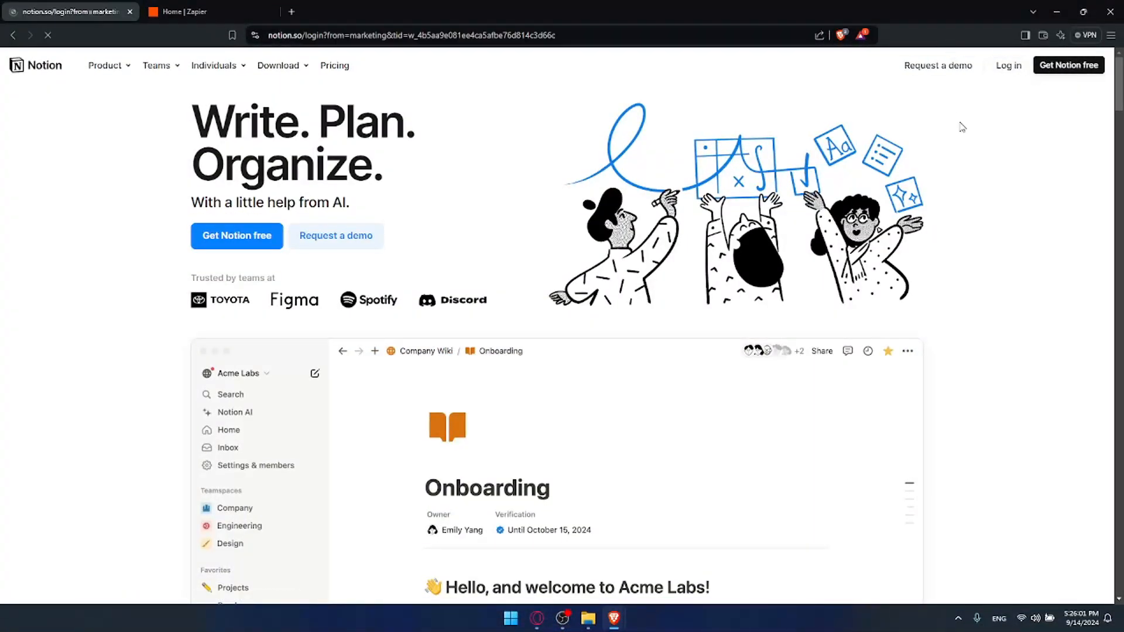
Reach Notion's log-in page, glancing at Zapier's log-in page on the way.
click(188, 12)
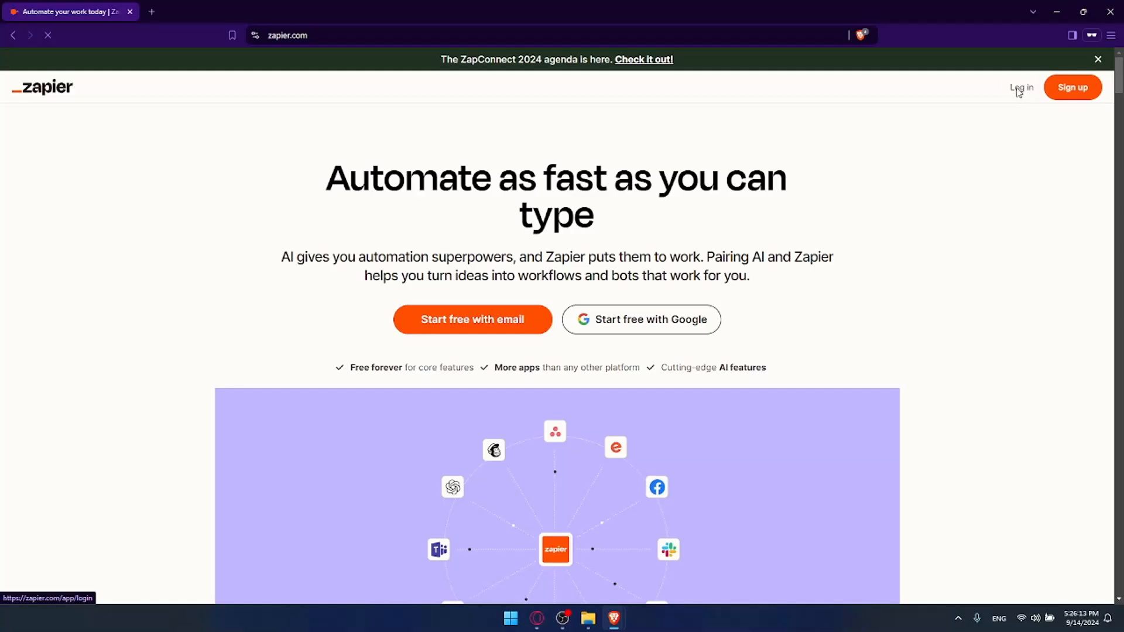
click(1020, 87)
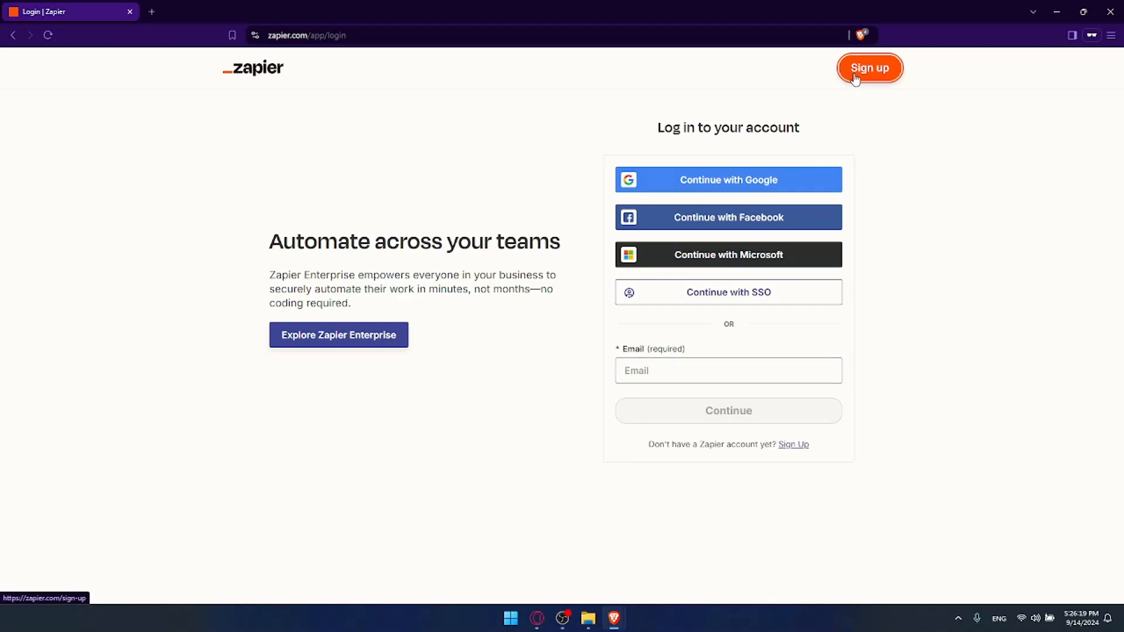
click(869, 68)
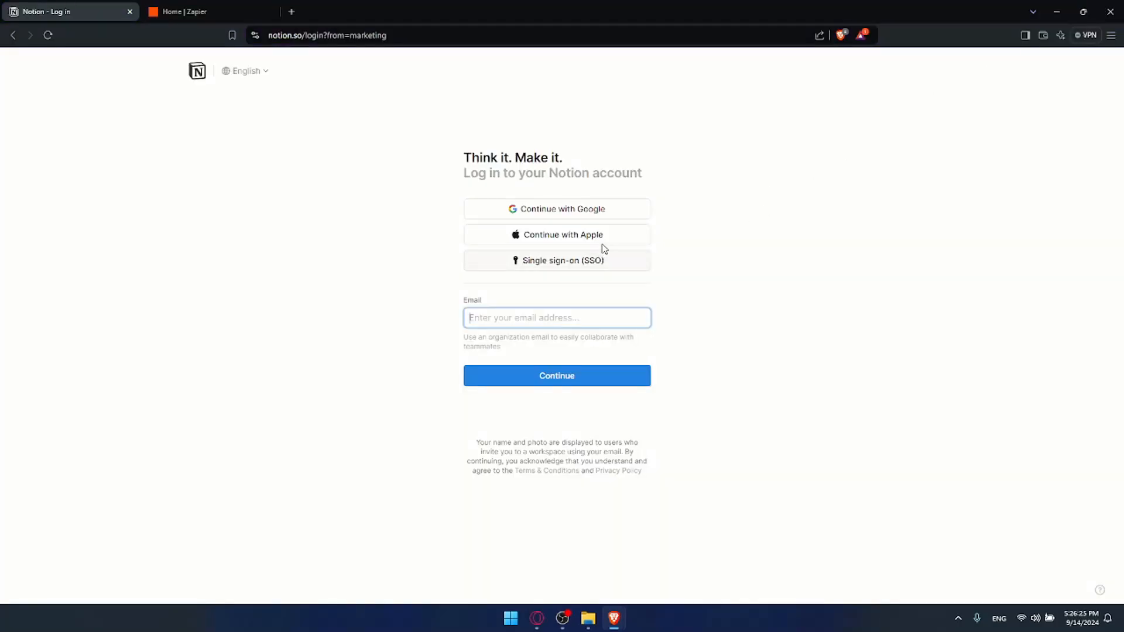
Continue with Google on Notion's log-in and choose the first listed Google account.
click(188, 10)
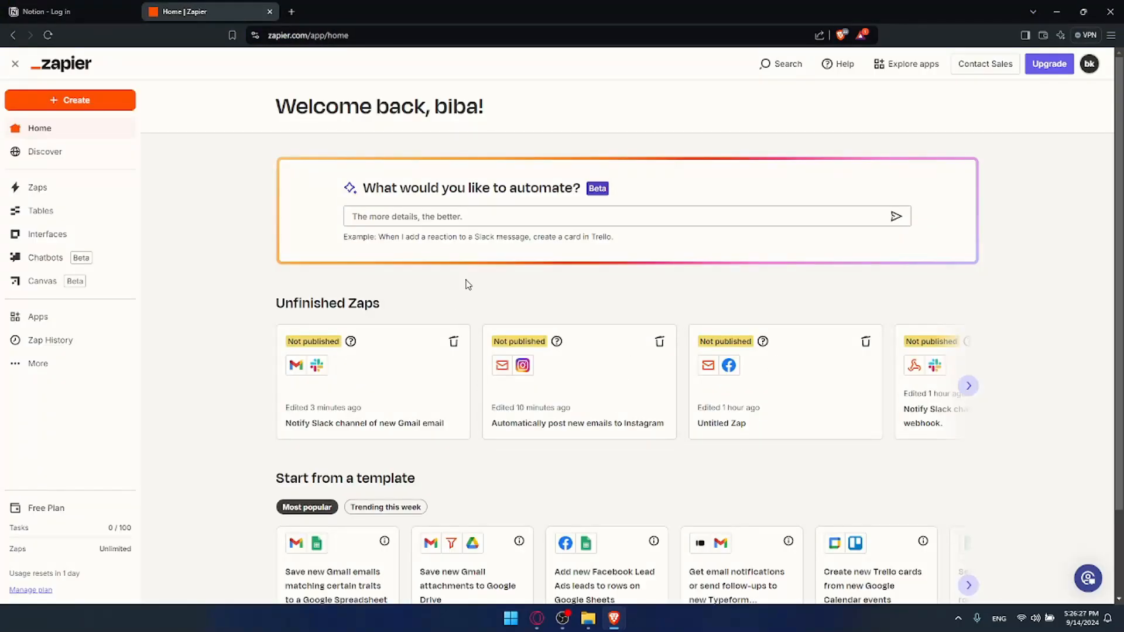
click(58, 12)
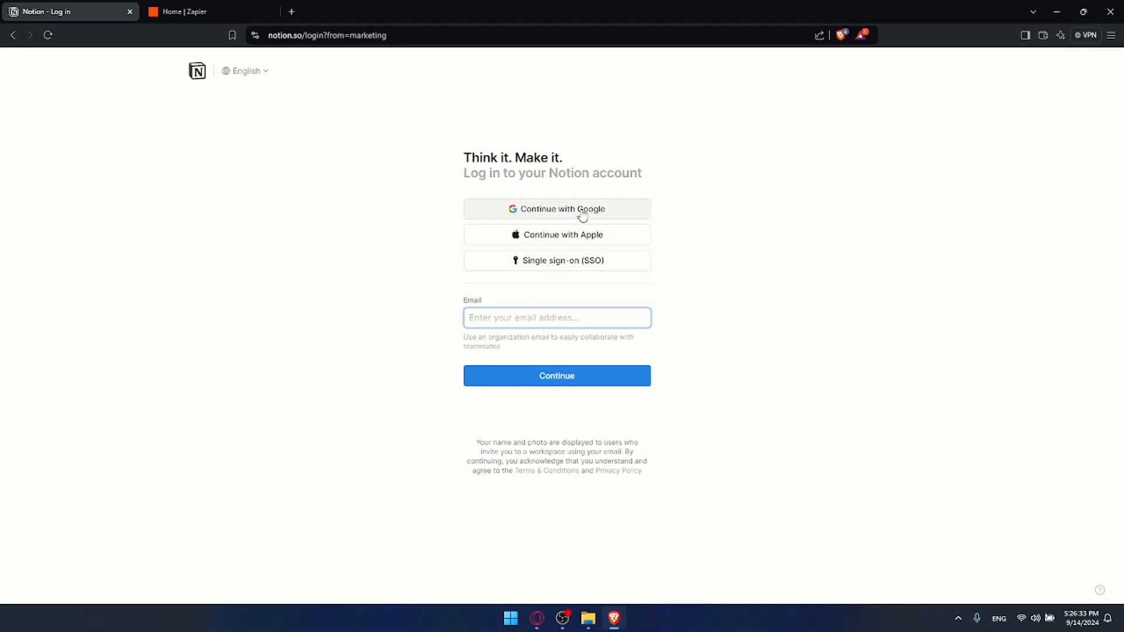
click(558, 209)
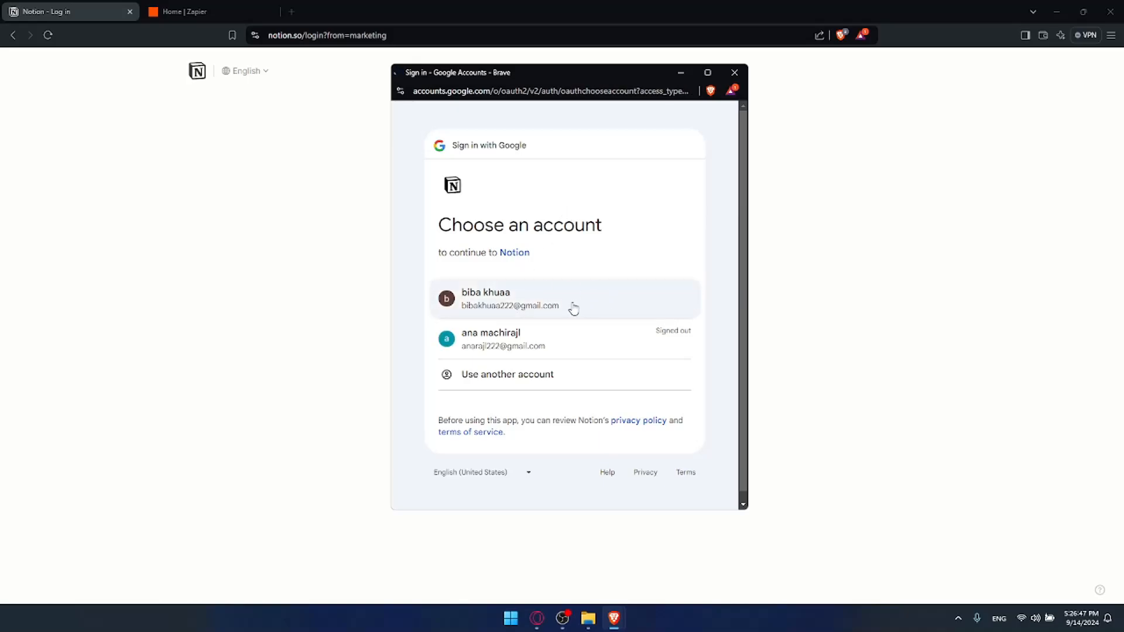
click(564, 298)
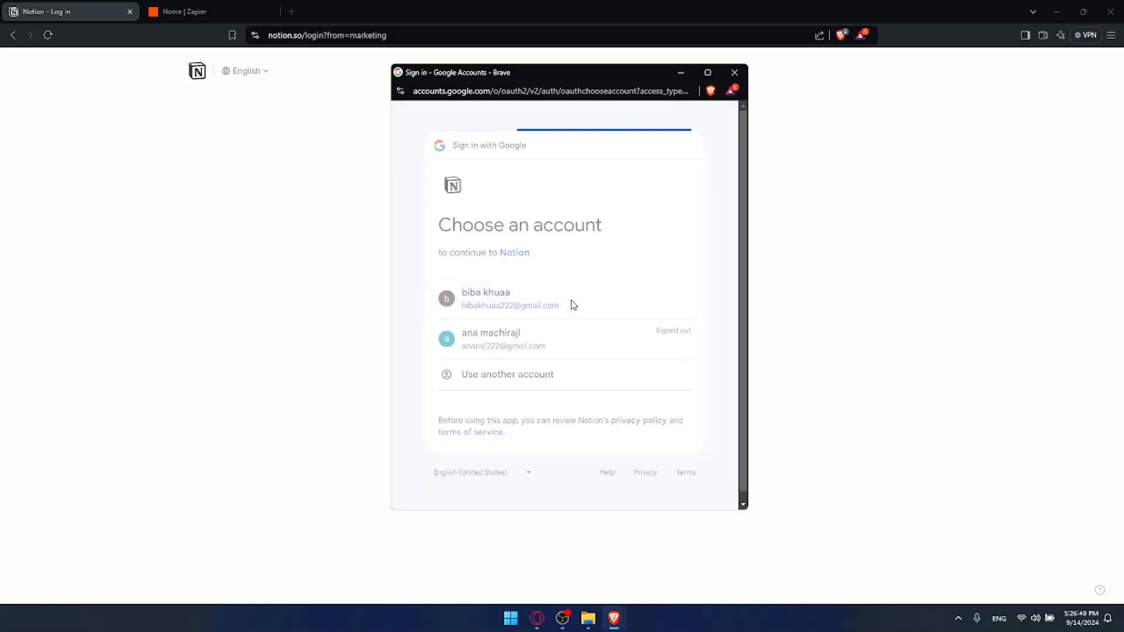
click(510, 299)
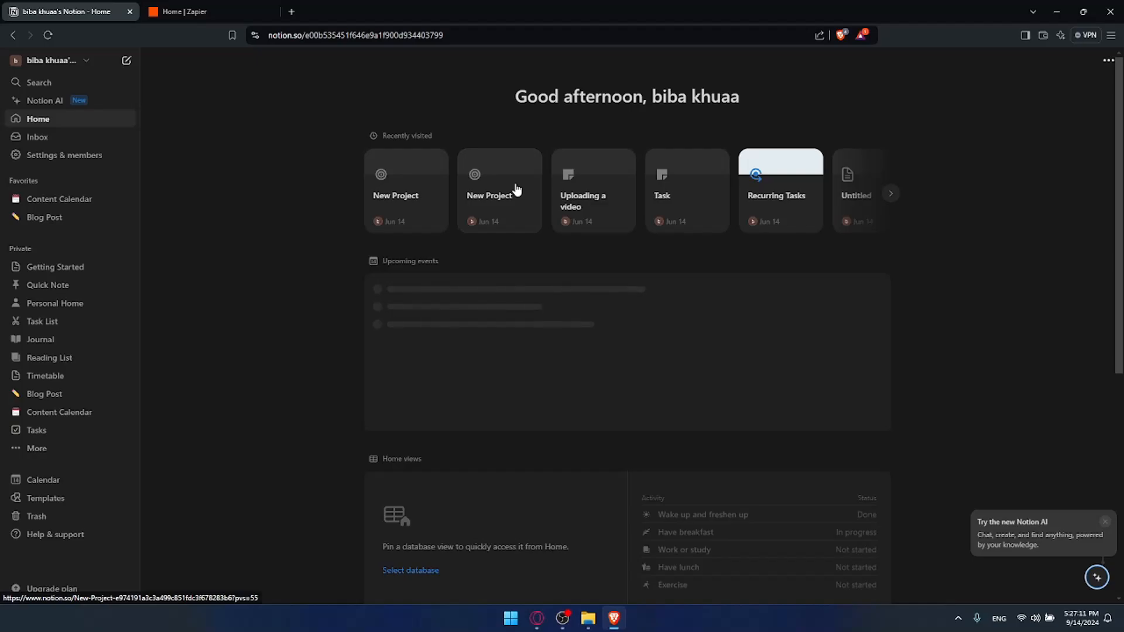
Switch back to the Home | Zapier tab showing the dashboard.
click(188, 12)
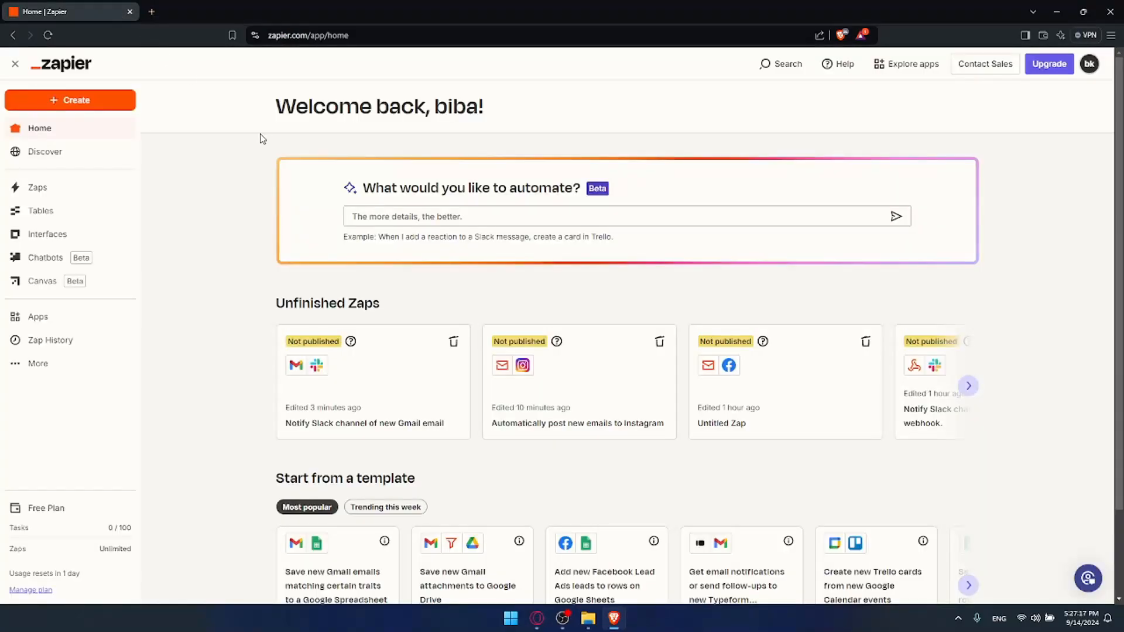
mouse_move(220, 142)
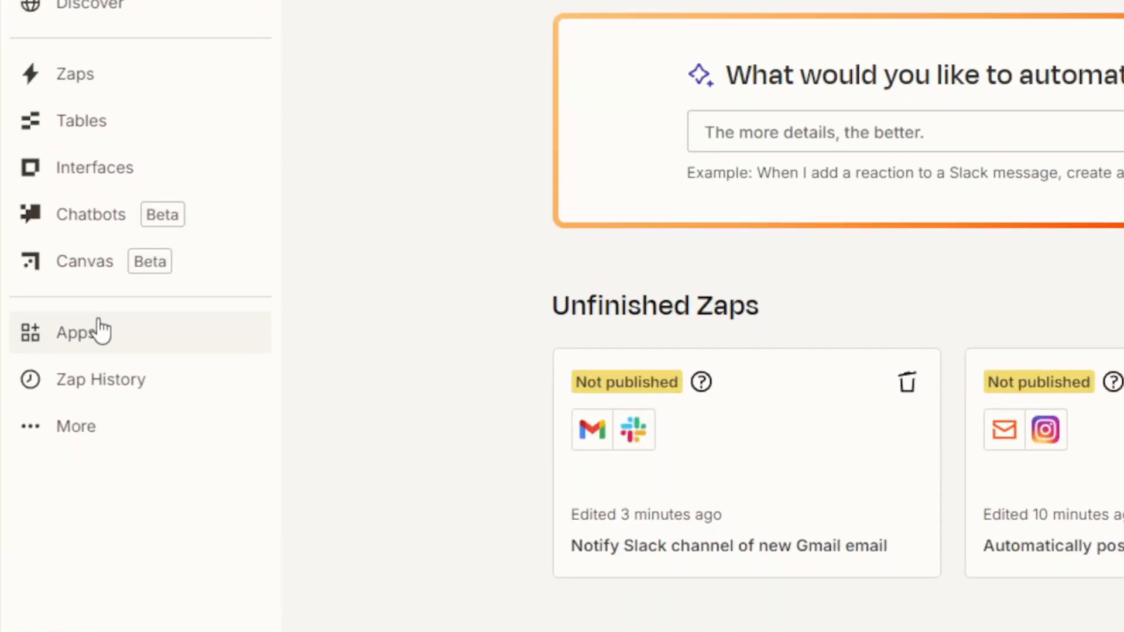
Search the Apps list for 'notion' and start connecting a new Notion account.
click(71, 332)
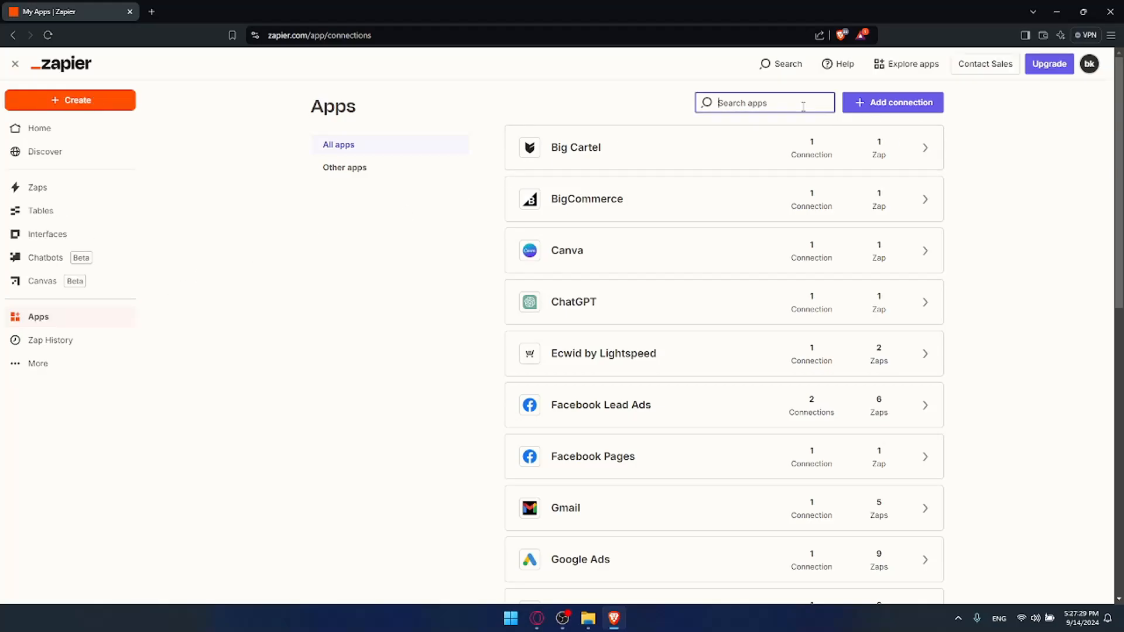
text(notion)
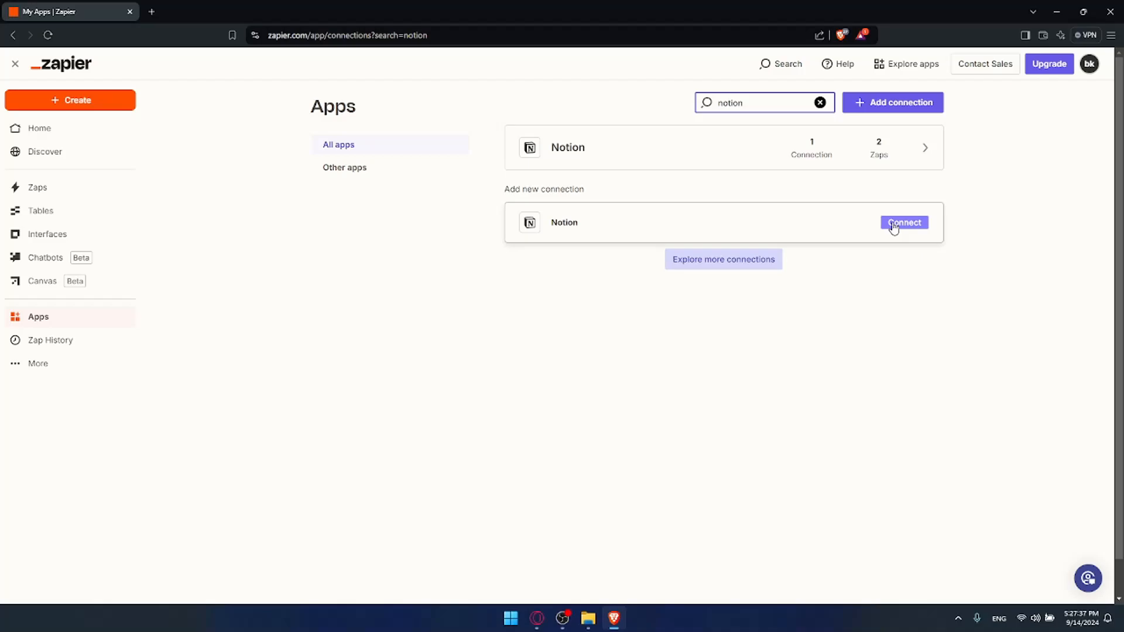
click(904, 222)
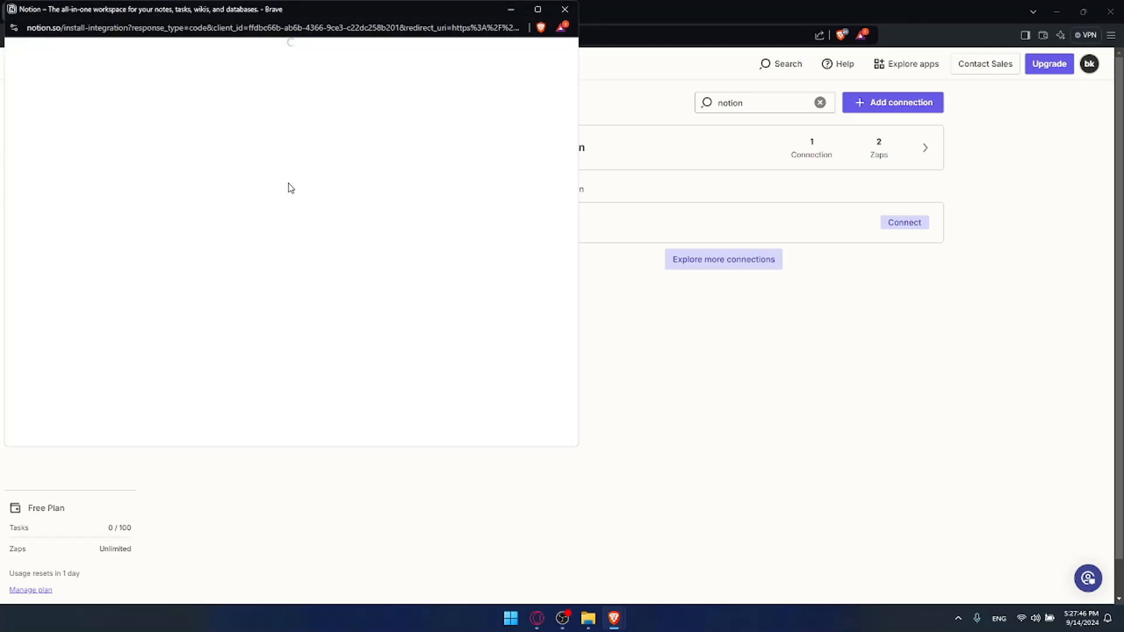
mouse_move(316, 170)
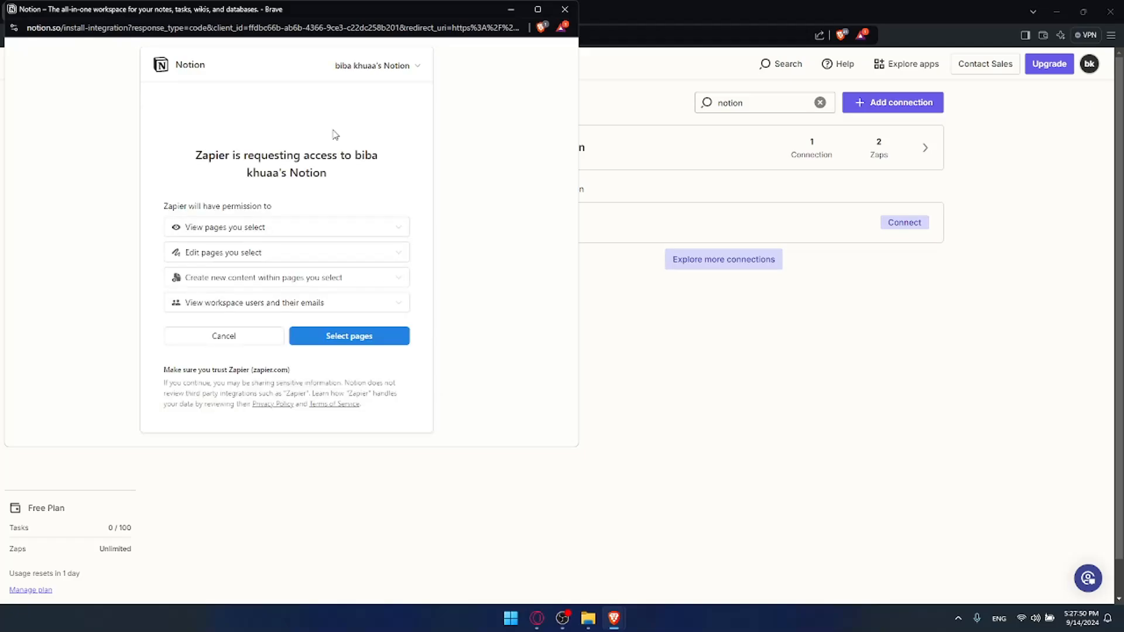
Expand Zapier's content-creation and workspace-users permissions, then proceed to Select pages.
double_click(265, 156)
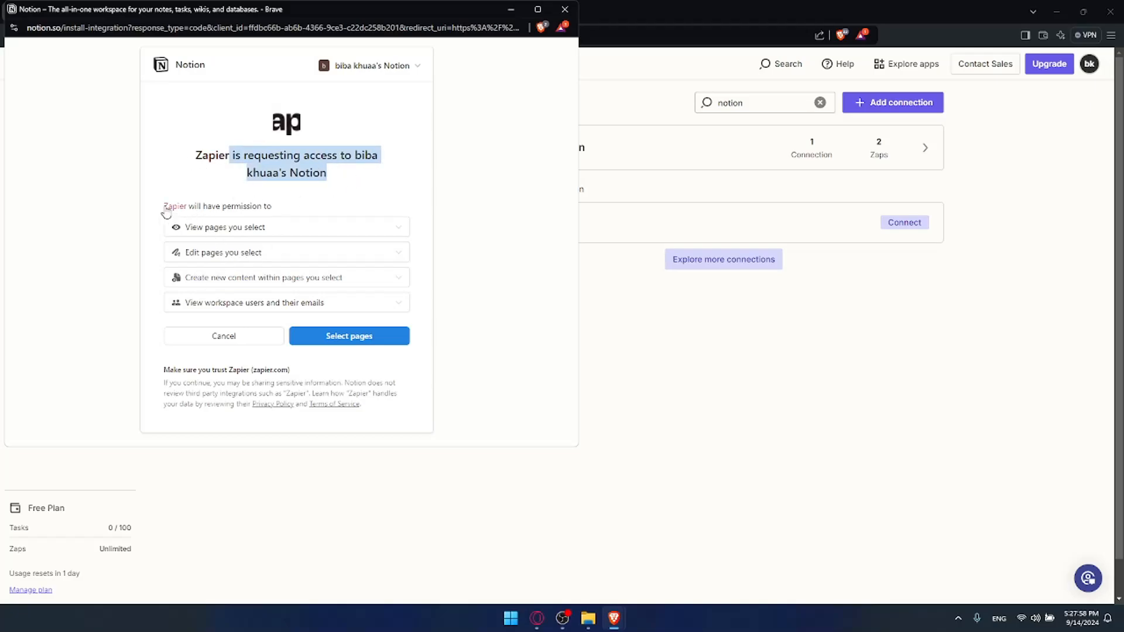
mouse_move(277, 215)
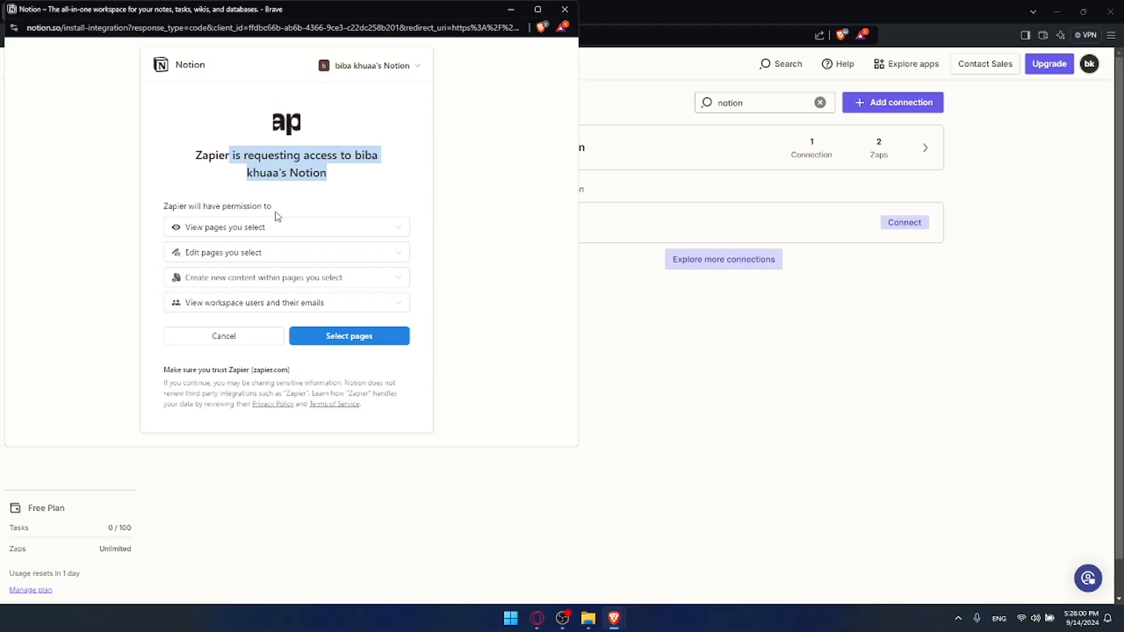
mouse_move(260, 262)
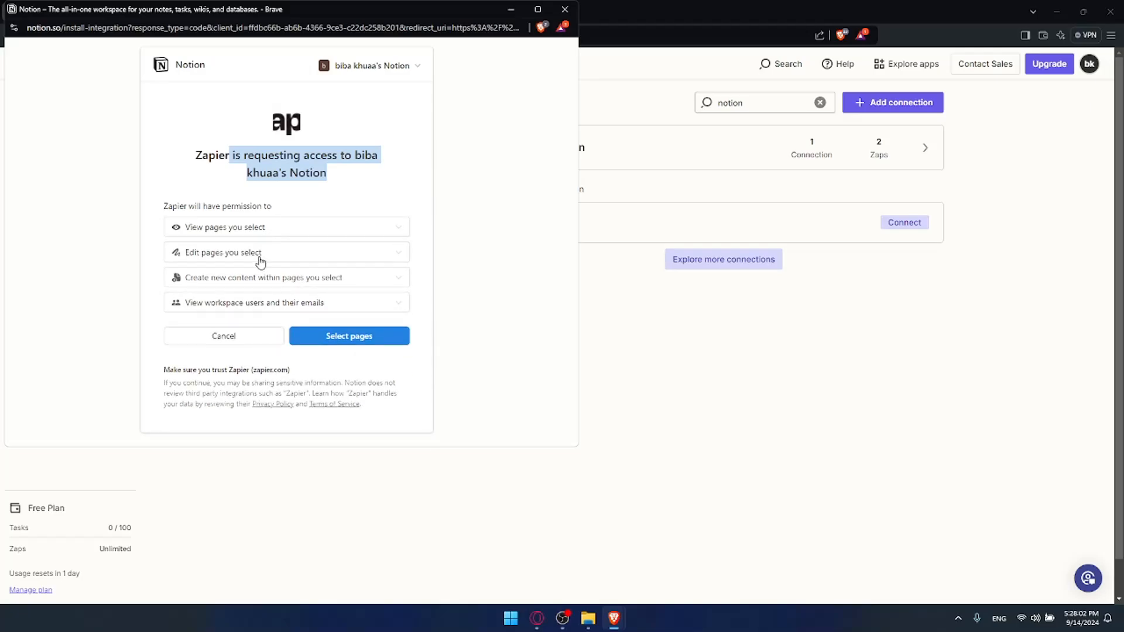
click(286, 277)
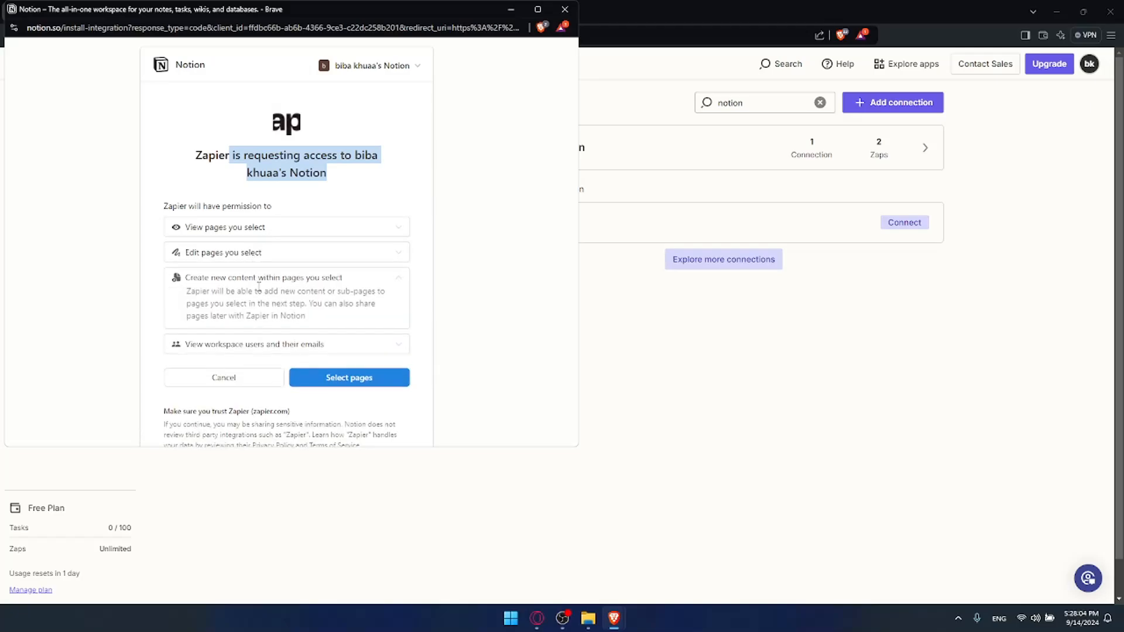
click(250, 302)
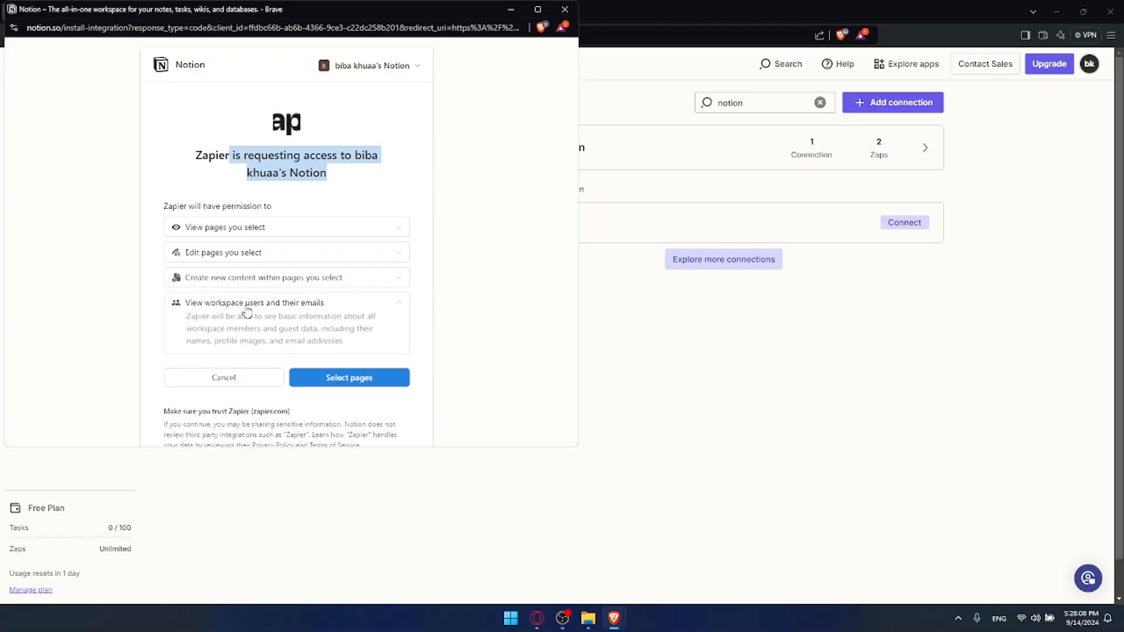
click(349, 377)
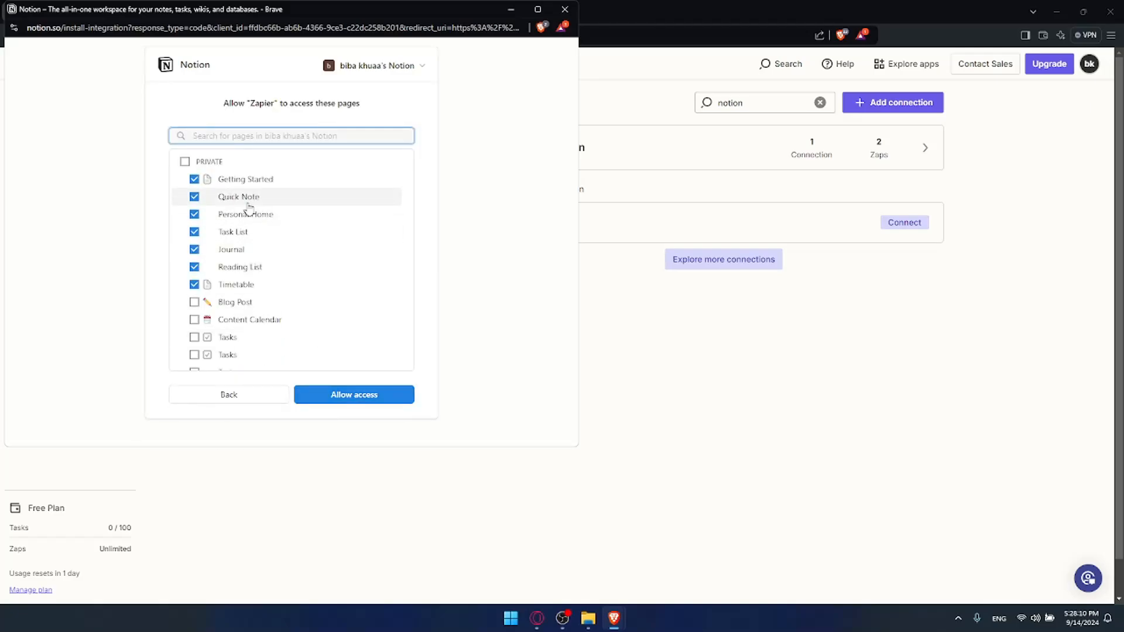
Tick the PRIVATE checkbox for all pages and allow Zapier access.
click(185, 161)
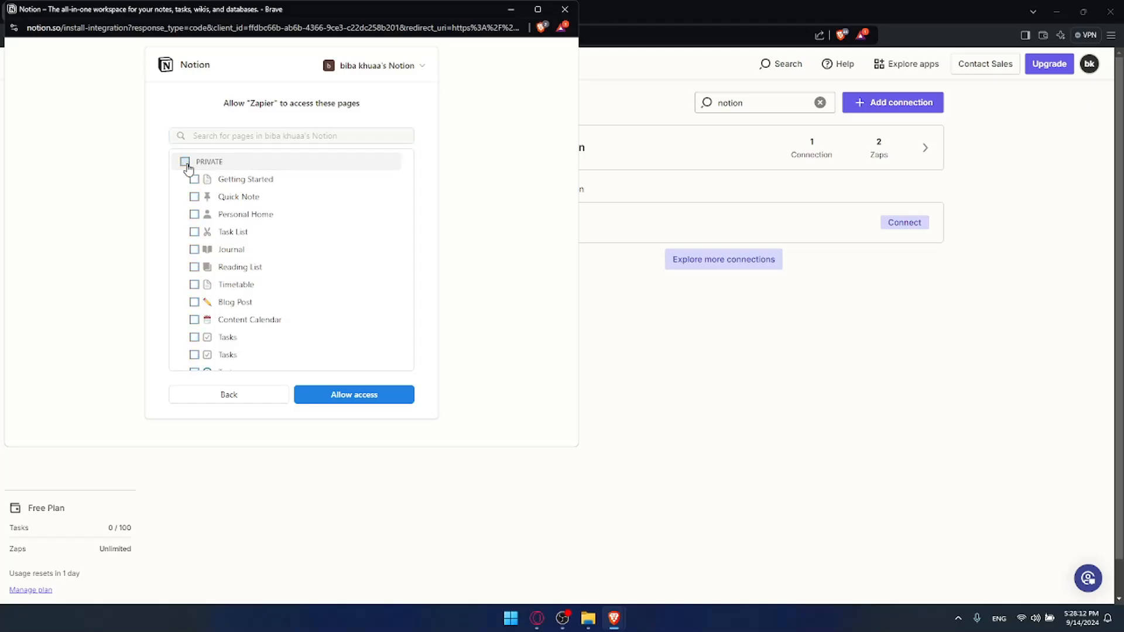
click(185, 162)
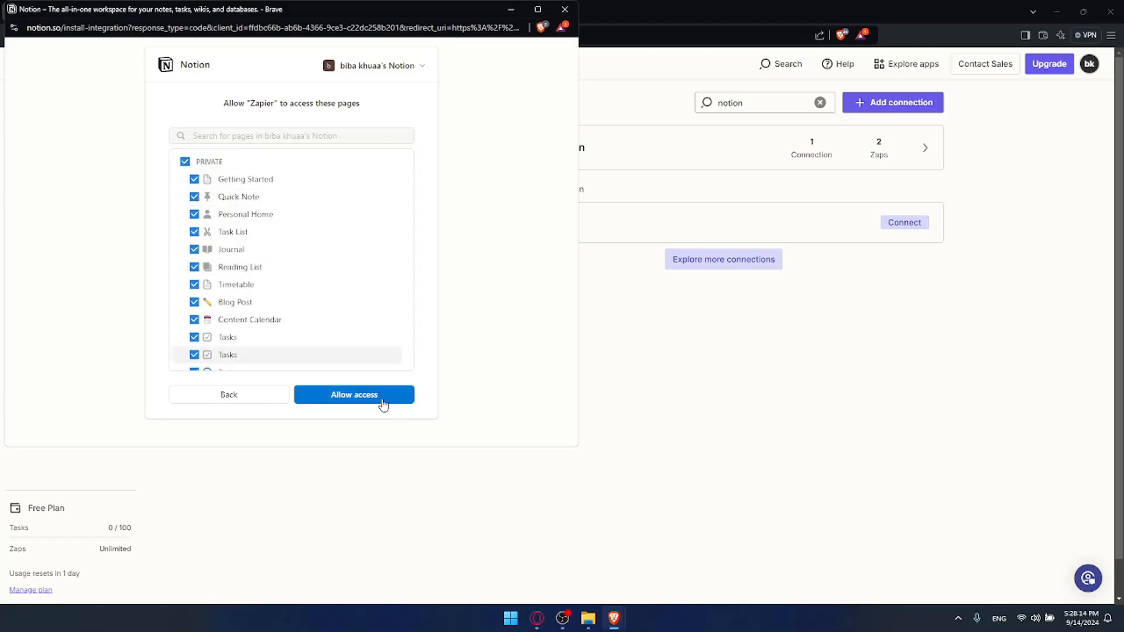
click(353, 395)
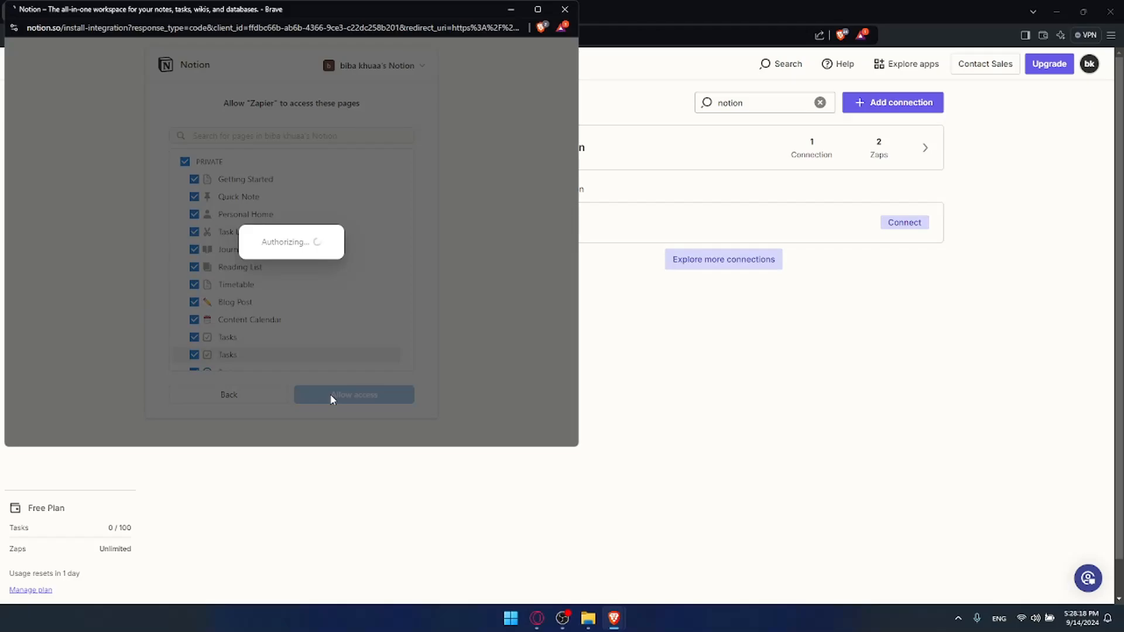
click(353, 394)
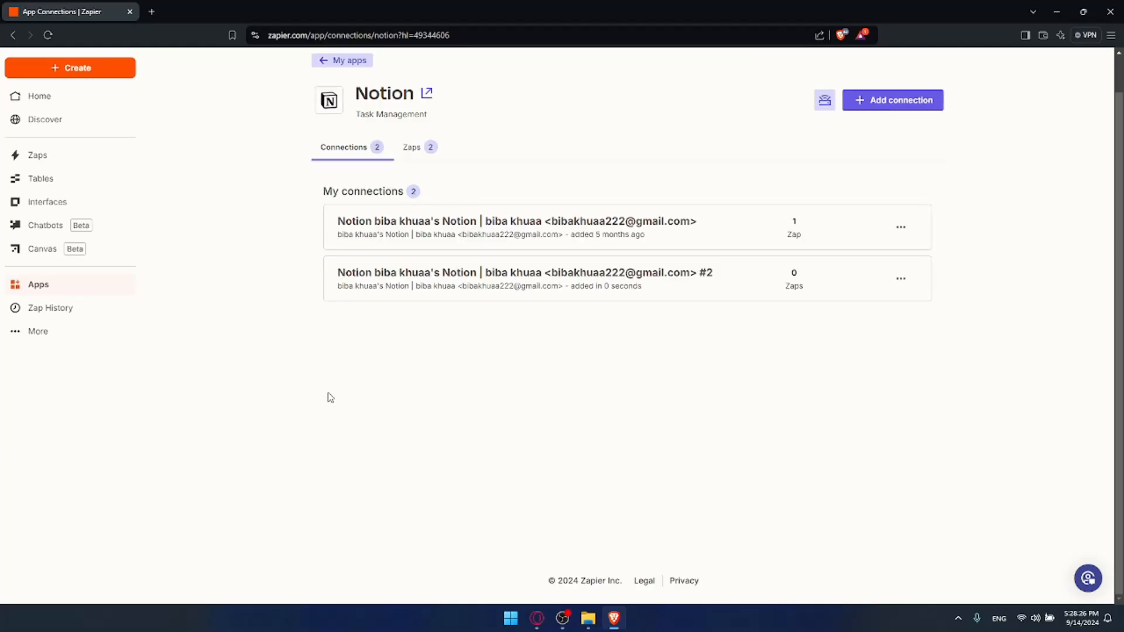
mouse_move(601, 208)
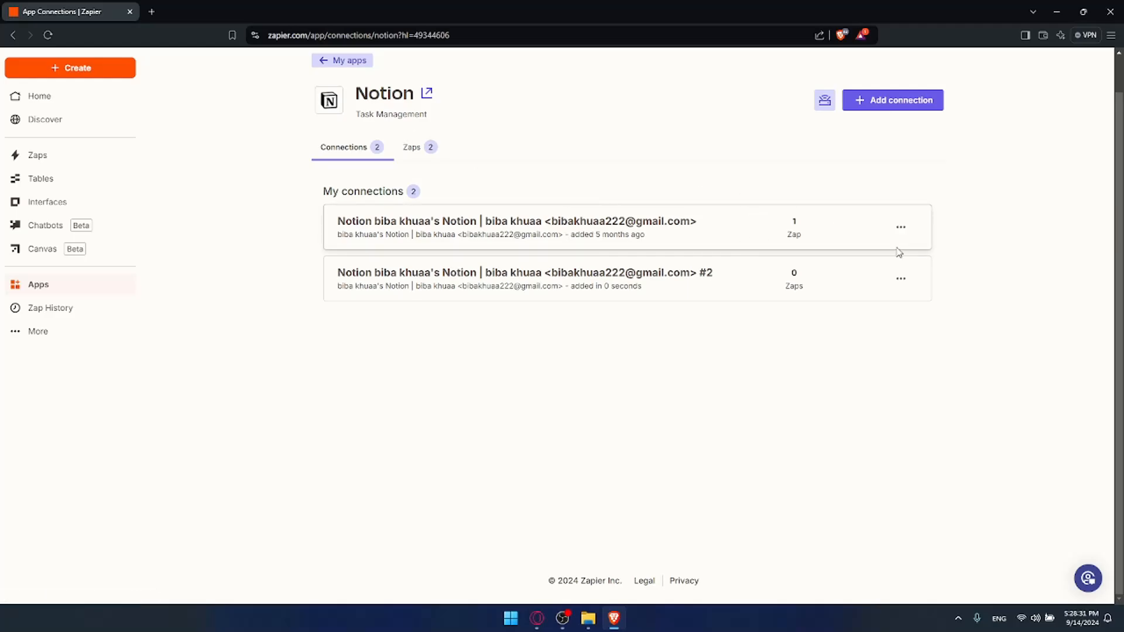
Delete the second, duplicate Notion connection and confirm.
click(902, 279)
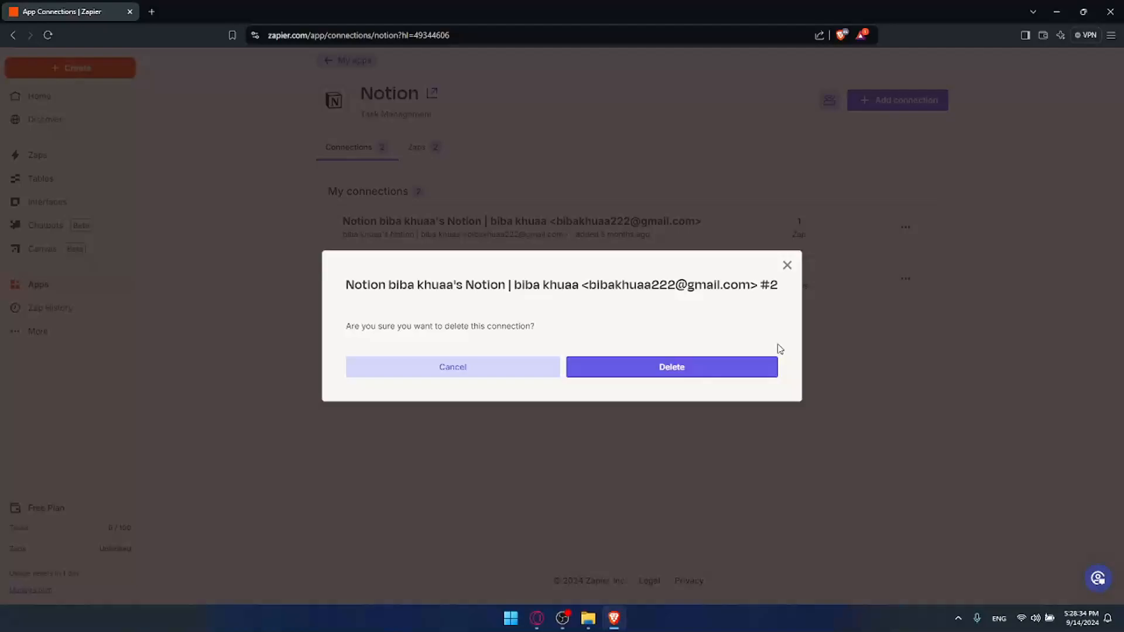
click(672, 367)
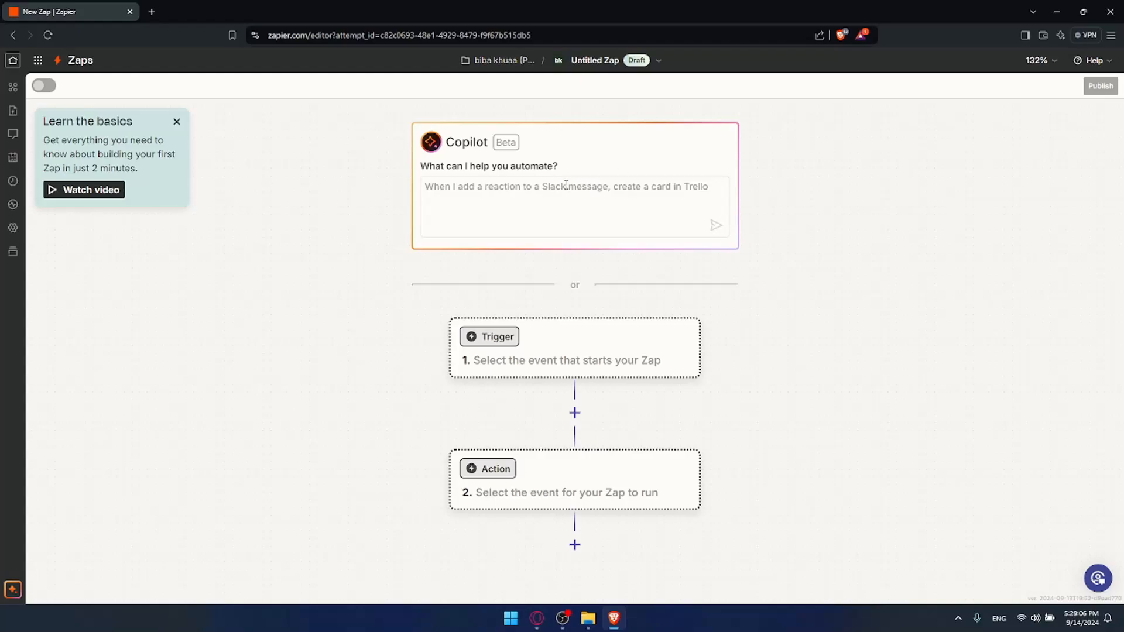
mouse_move(564, 186)
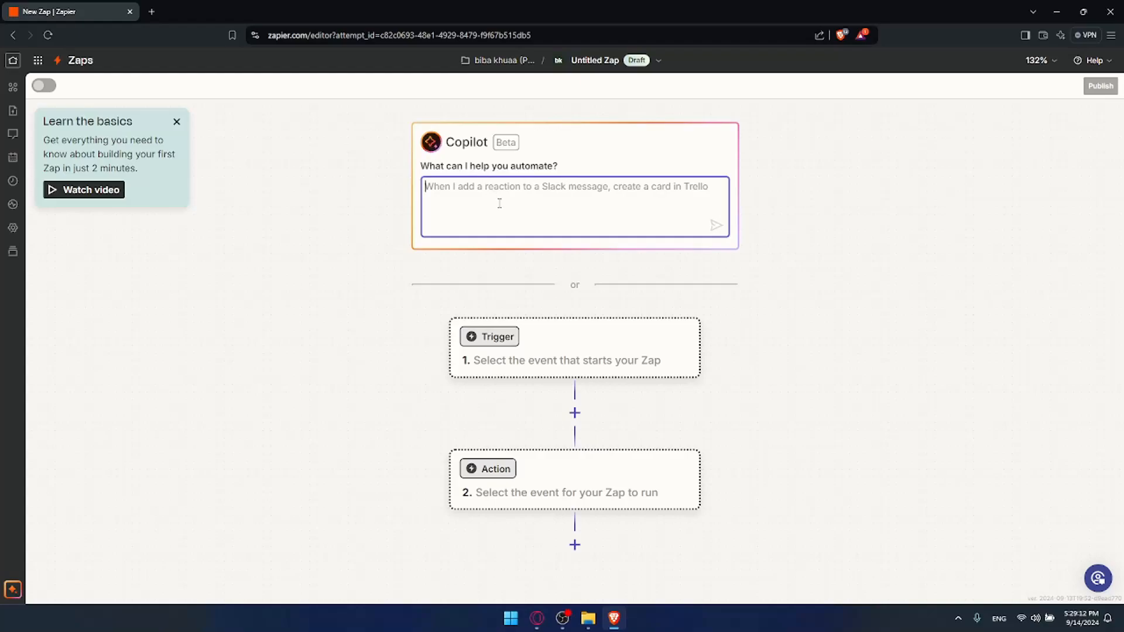
Ask Copilot to automate with Notion and test it out, and send the request.
text(i want)
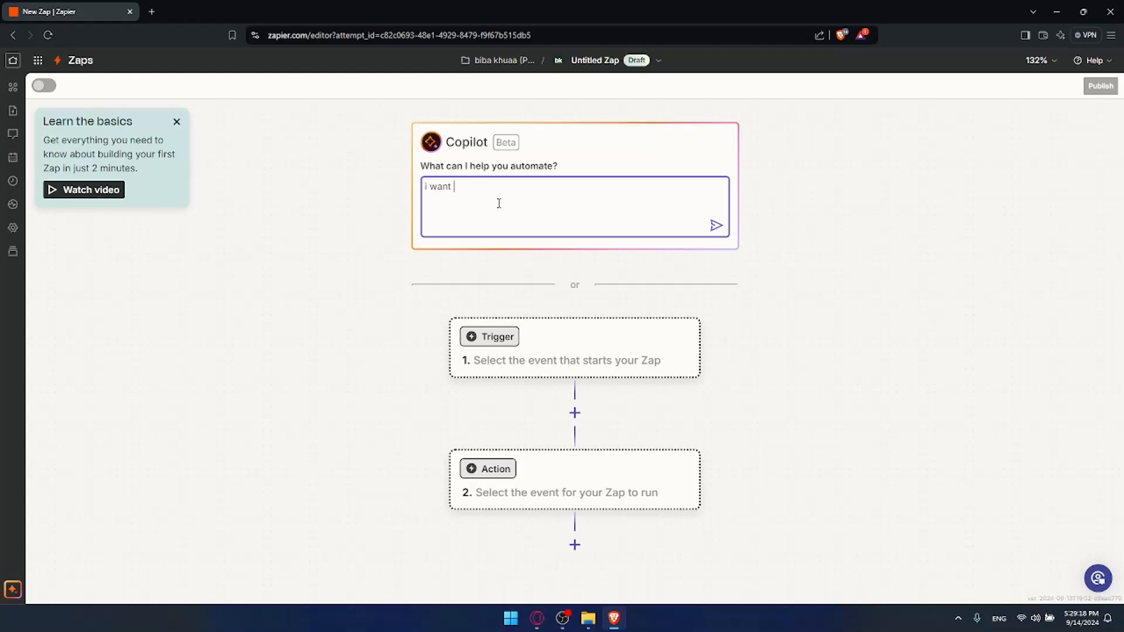
text(to a)
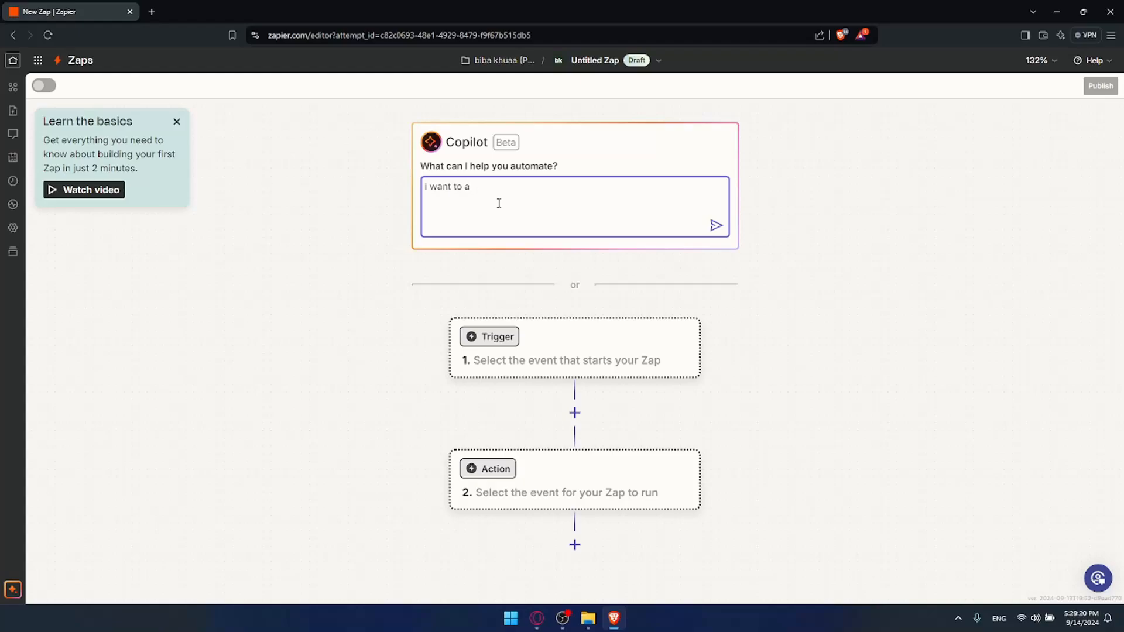
text(utomate something wit)
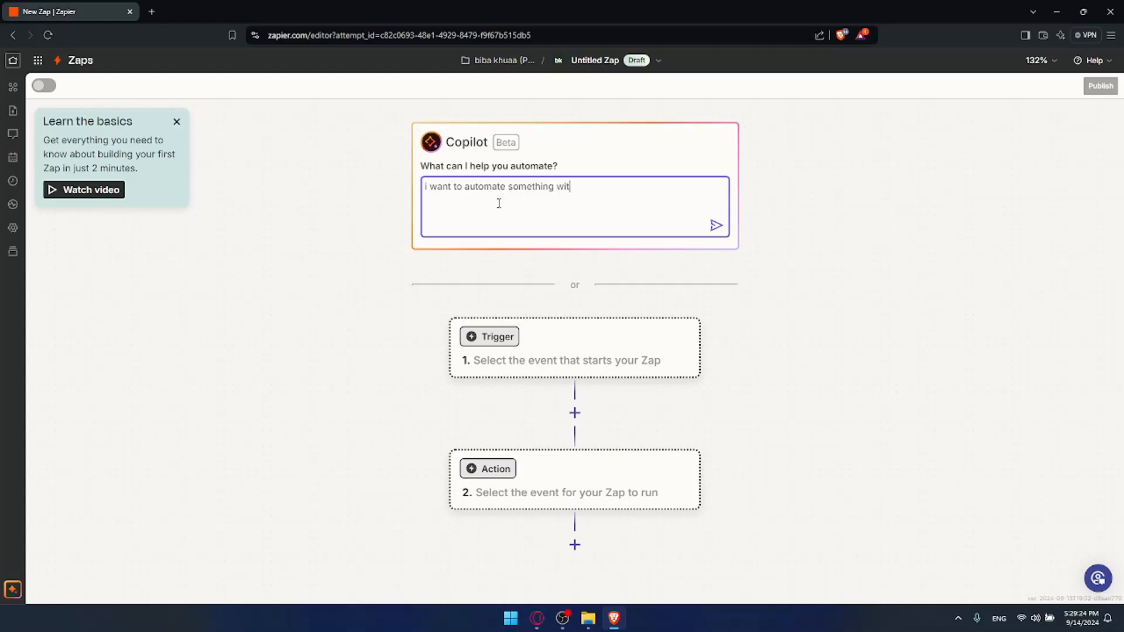
text(h notion to)
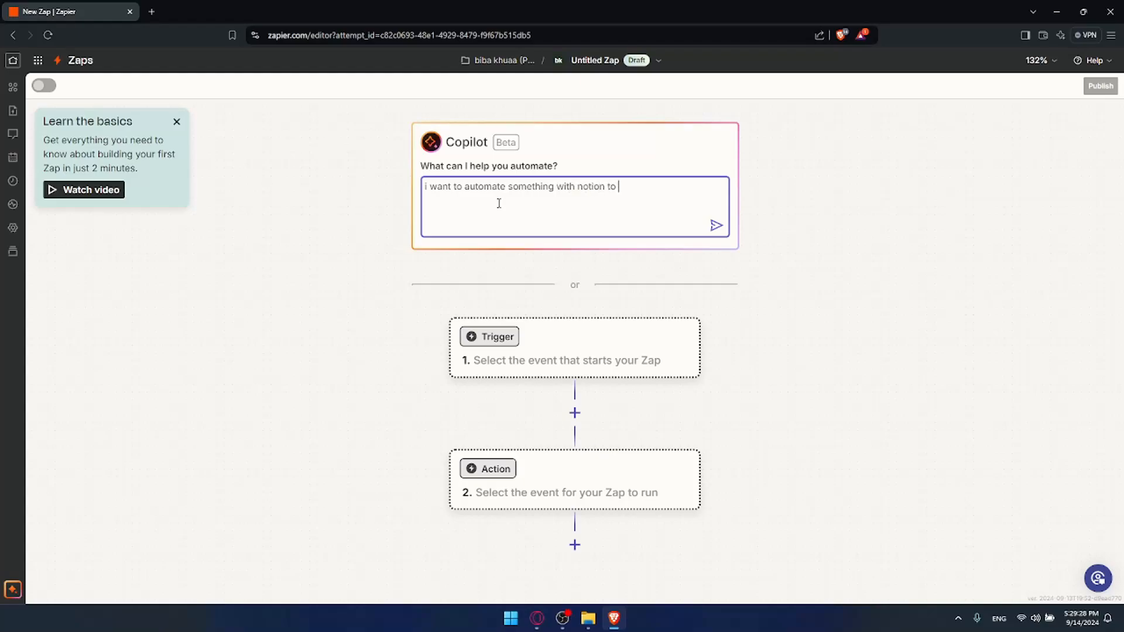
text(test it out)
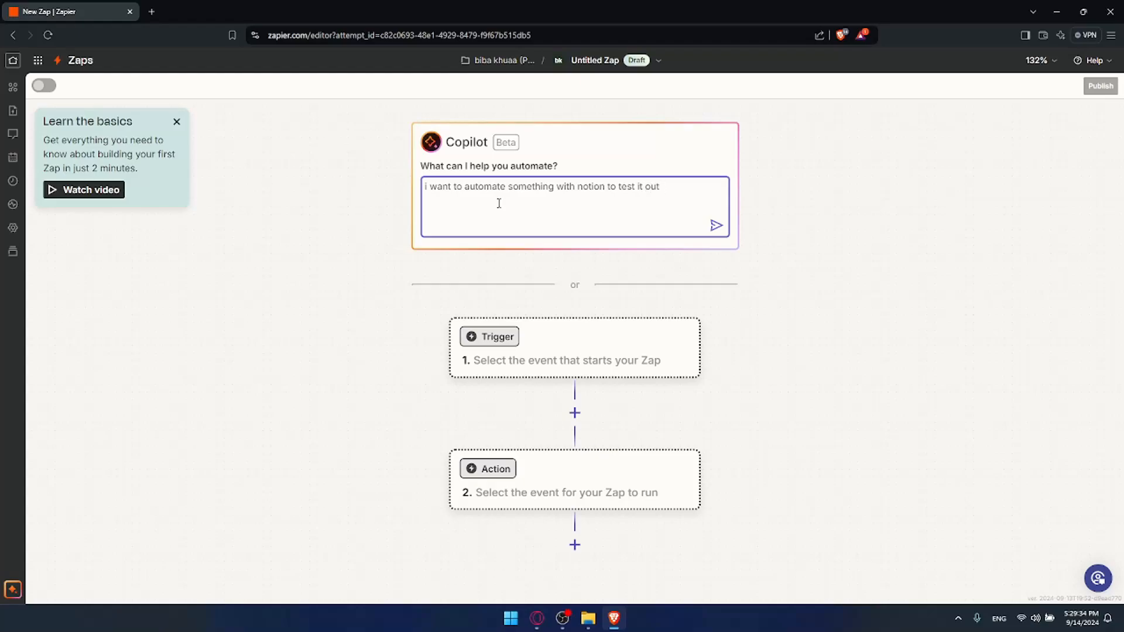
click(717, 226)
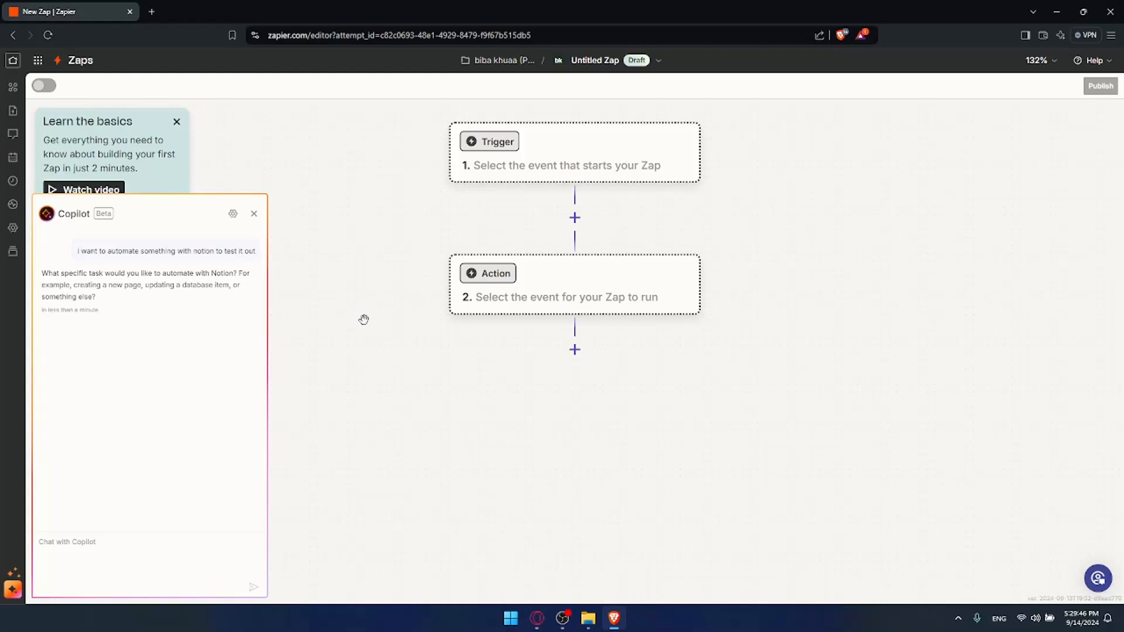
Reply in the Copilot chat telling it to just do it.
click(117, 548)
text(I dont have a)
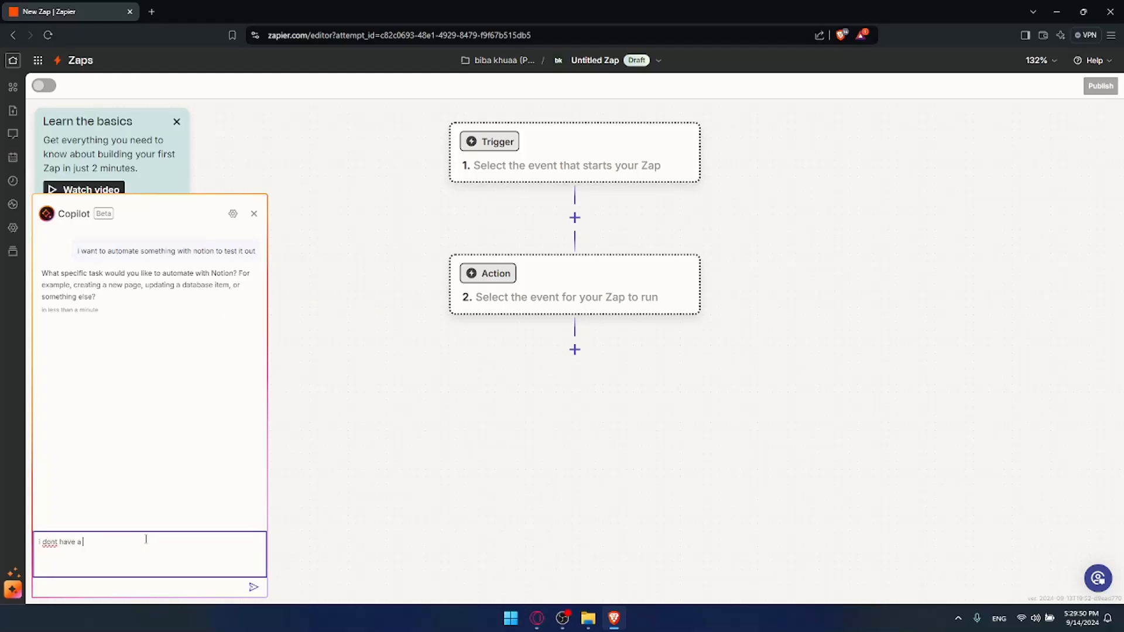
text(specefic thing)
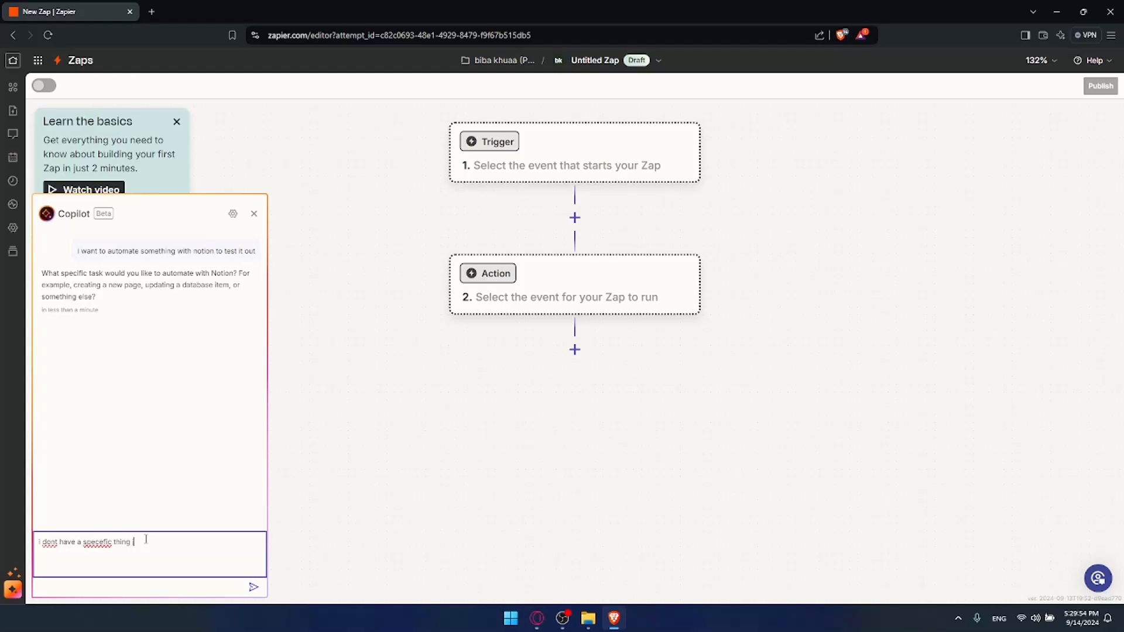
text(just do)
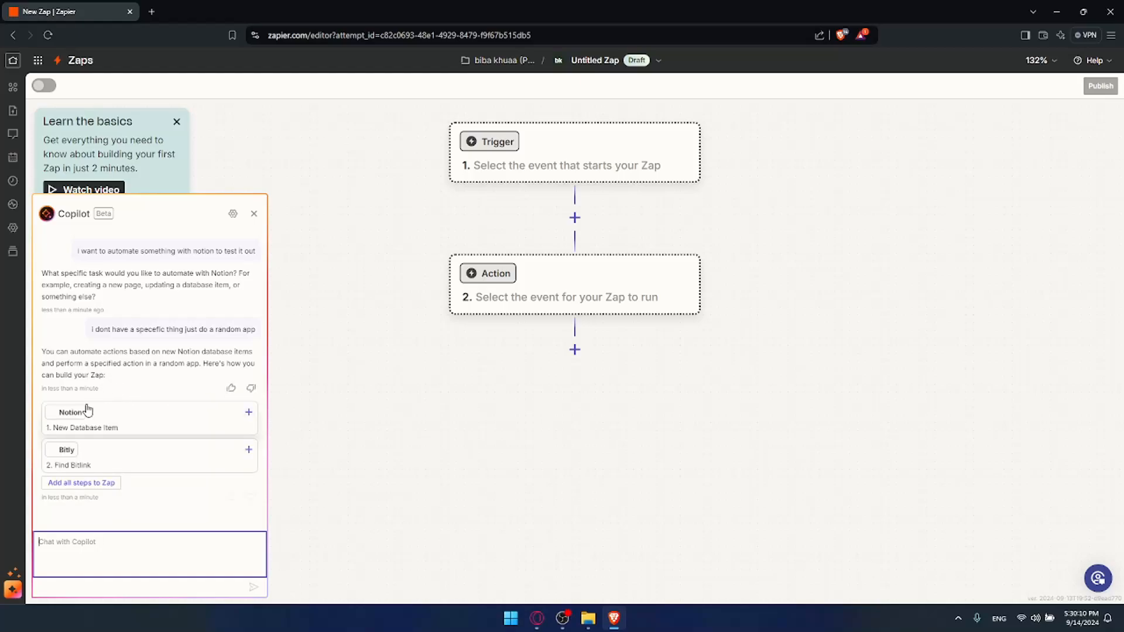
mouse_move(101, 436)
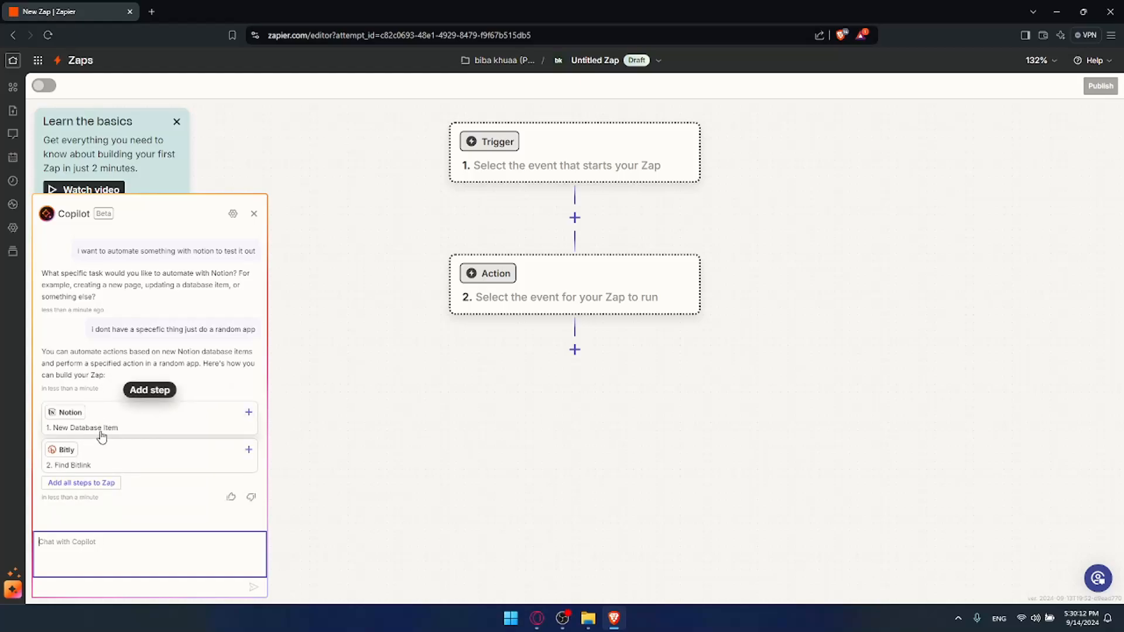
mouse_move(72, 437)
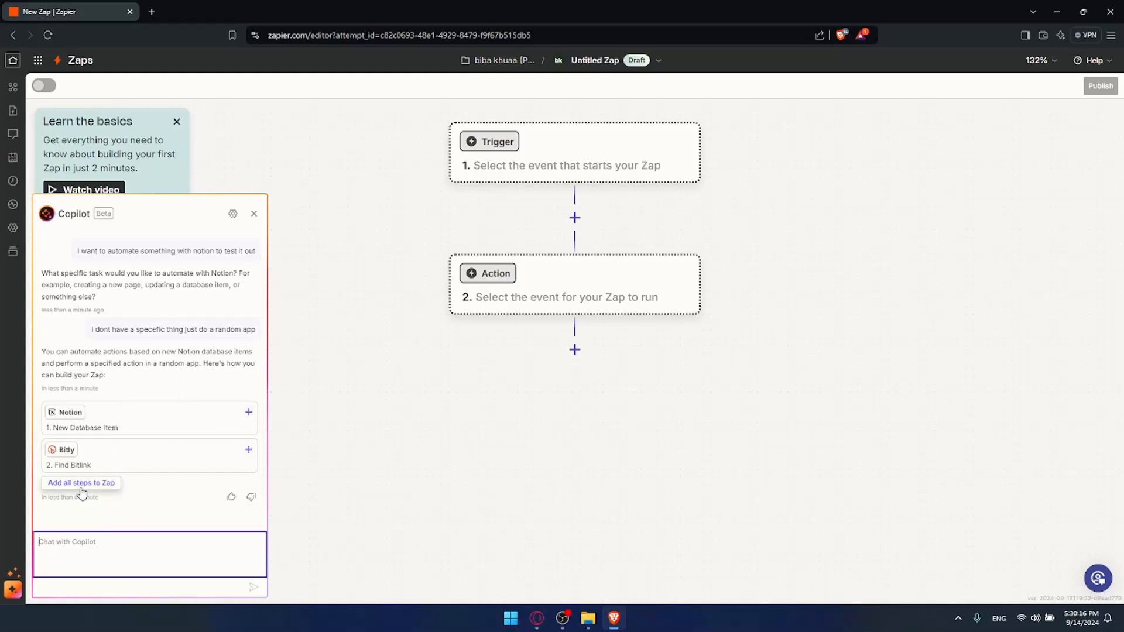
Select the Notion trigger step and review its New Database Item event.
click(81, 482)
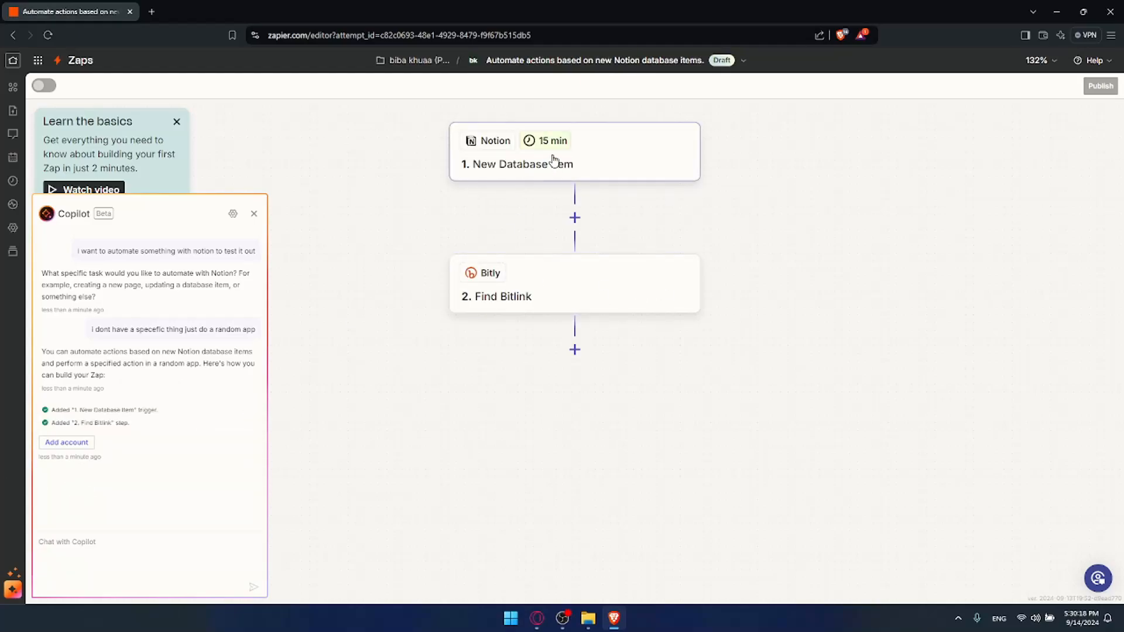
click(551, 164)
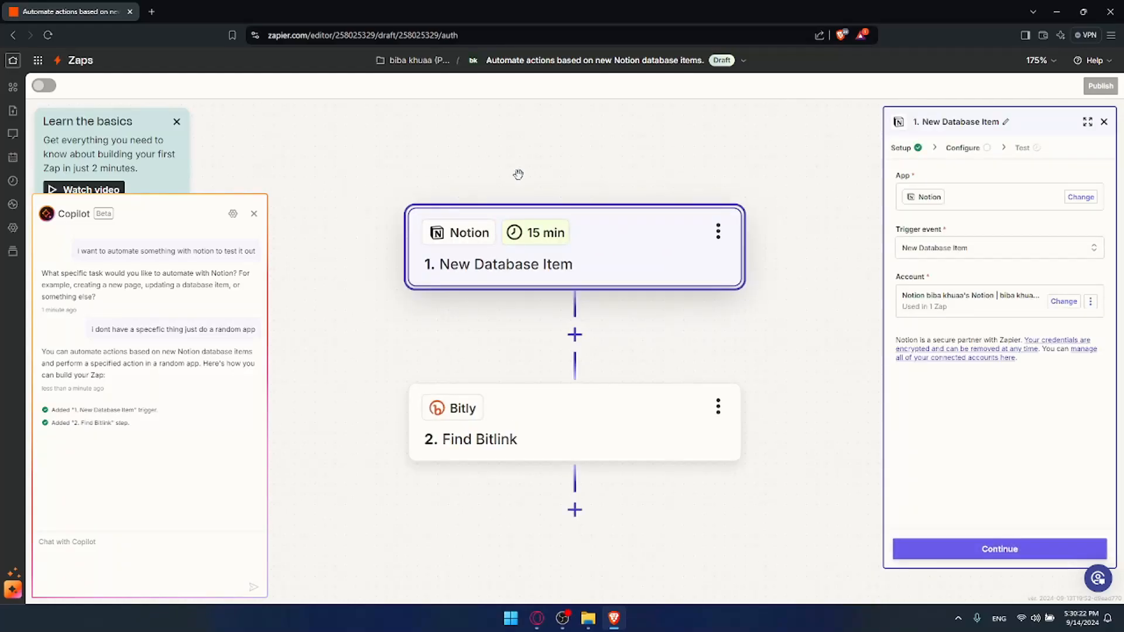
click(1000, 549)
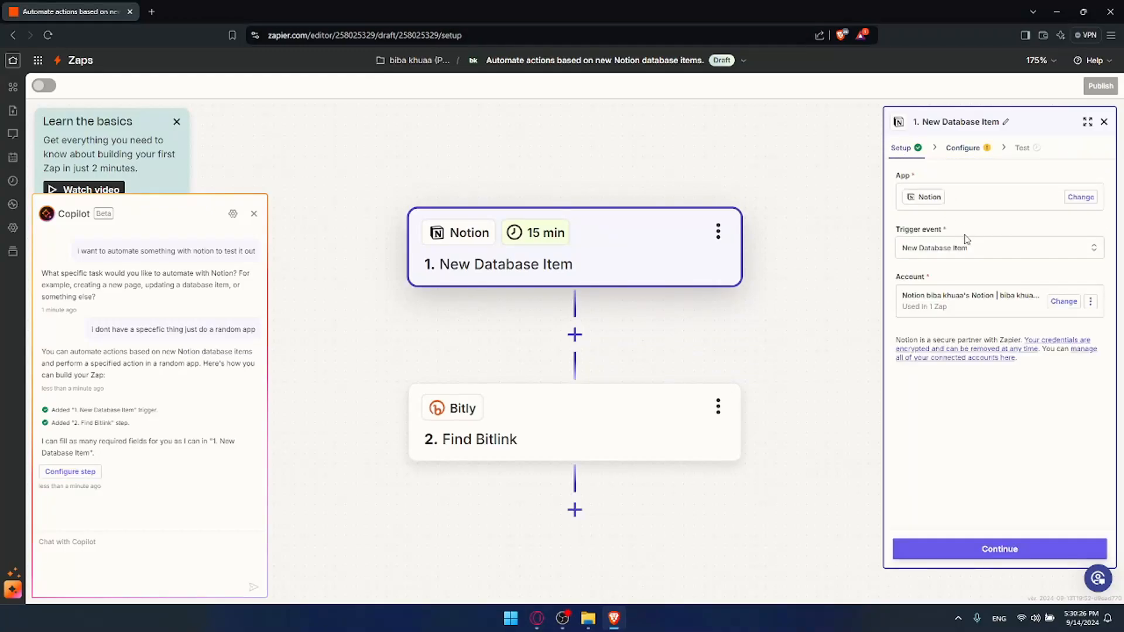
click(1000, 248)
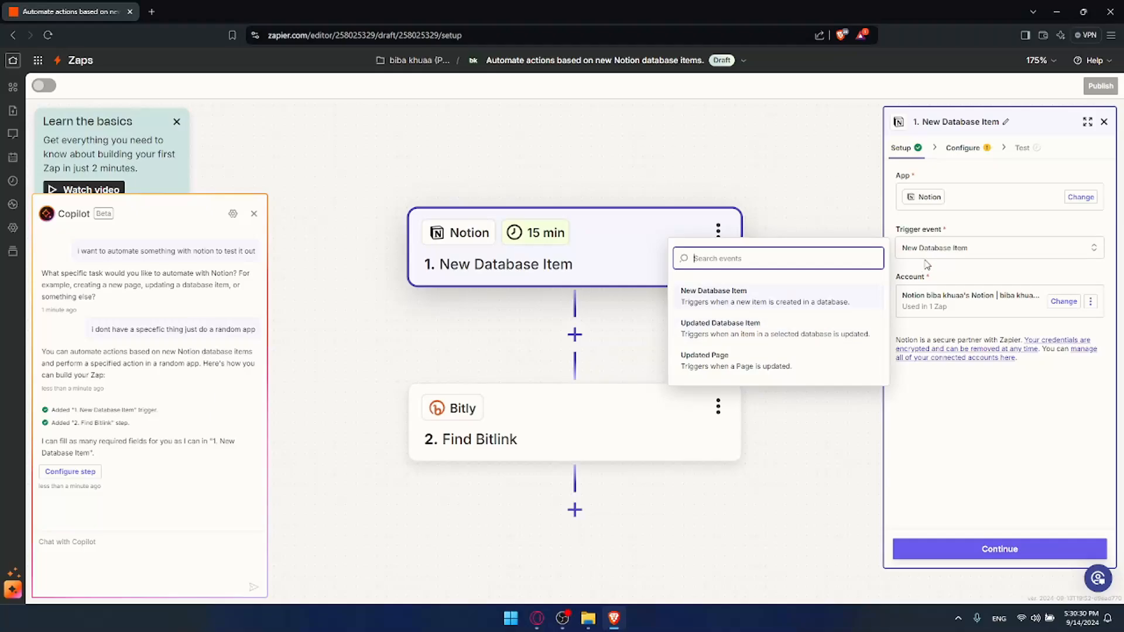
mouse_move(934, 263)
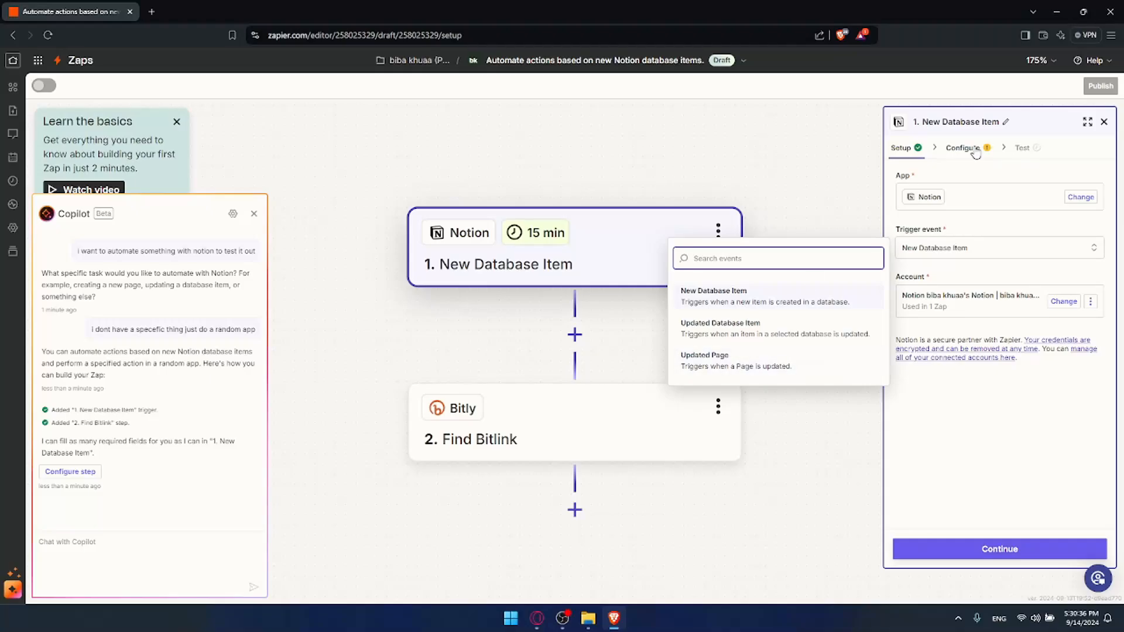
Choose the Tasks database for the trigger and test it to fetch a sample item.
click(1000, 550)
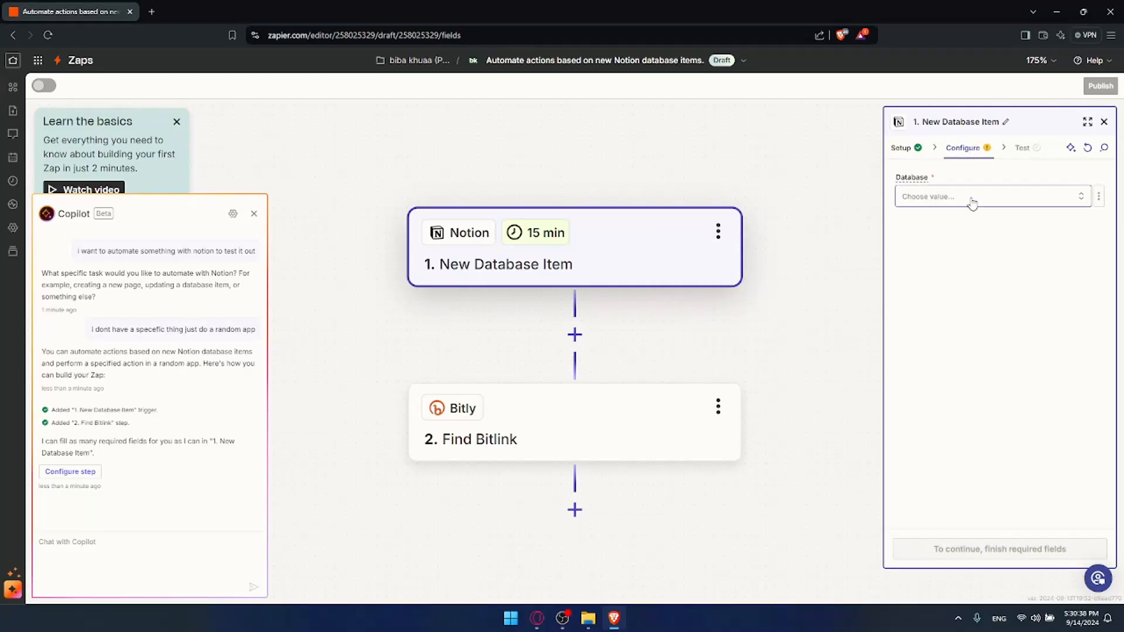
click(992, 197)
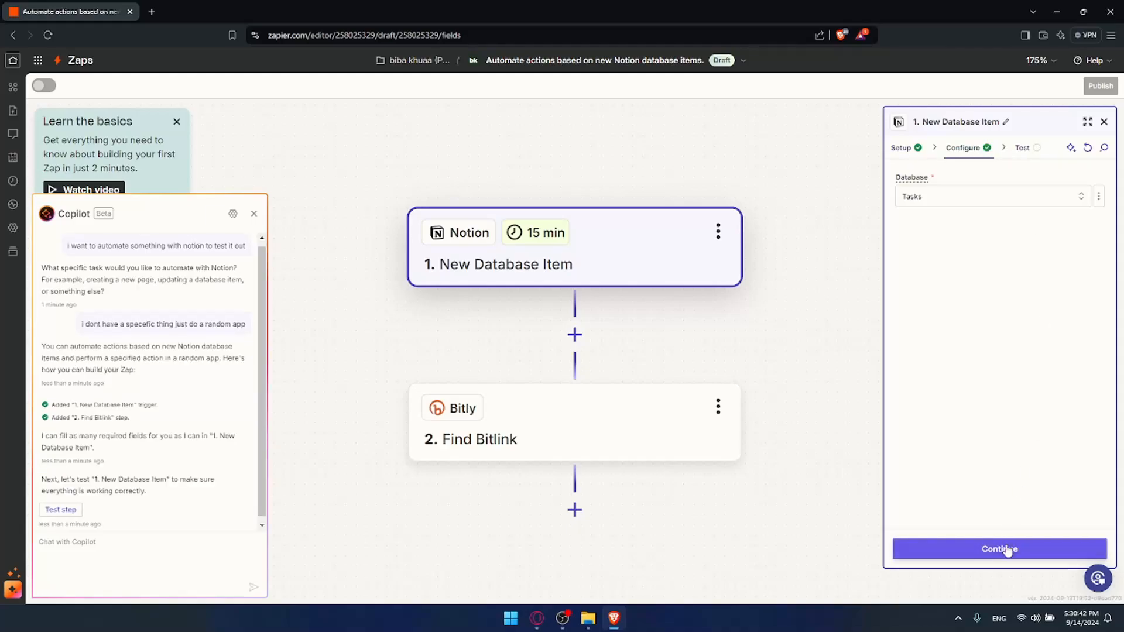
click(1000, 549)
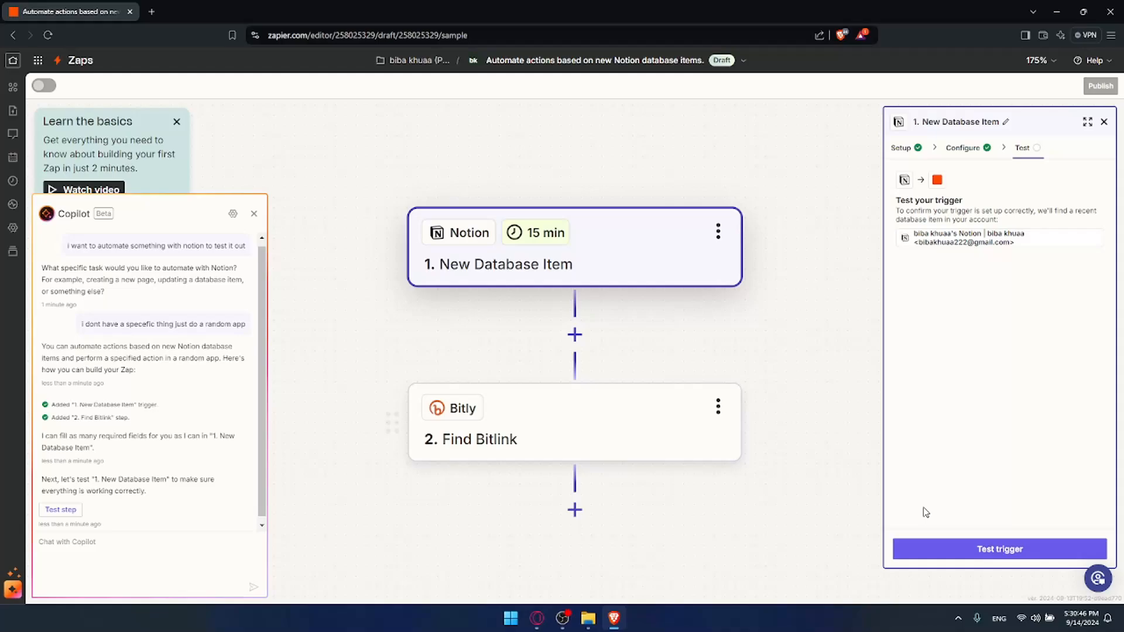
click(1000, 549)
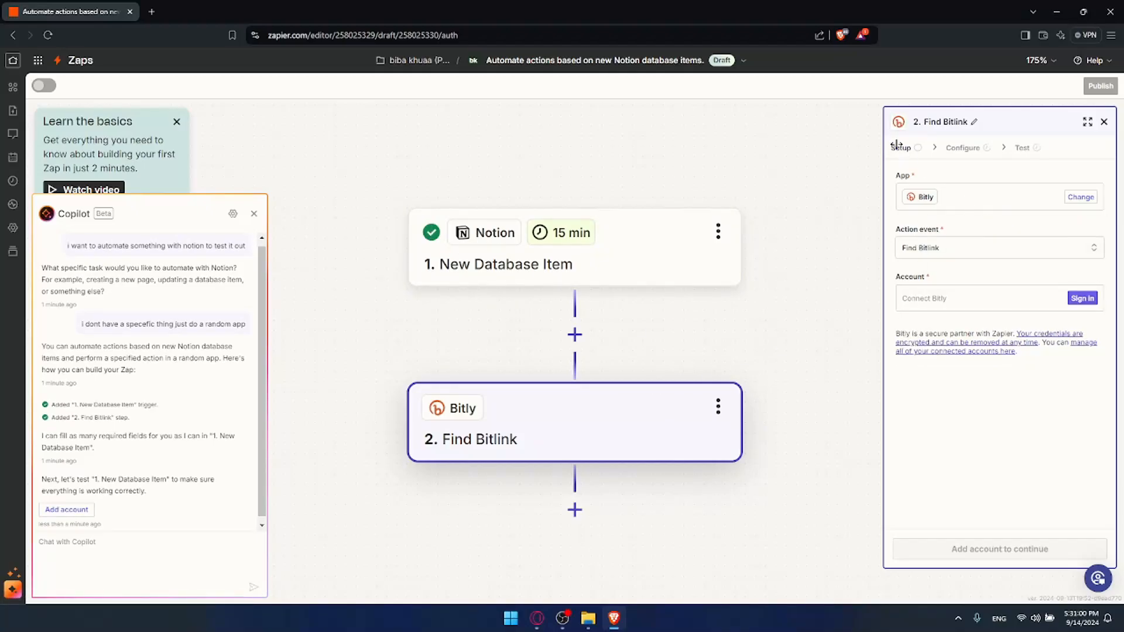
mouse_move(1081, 197)
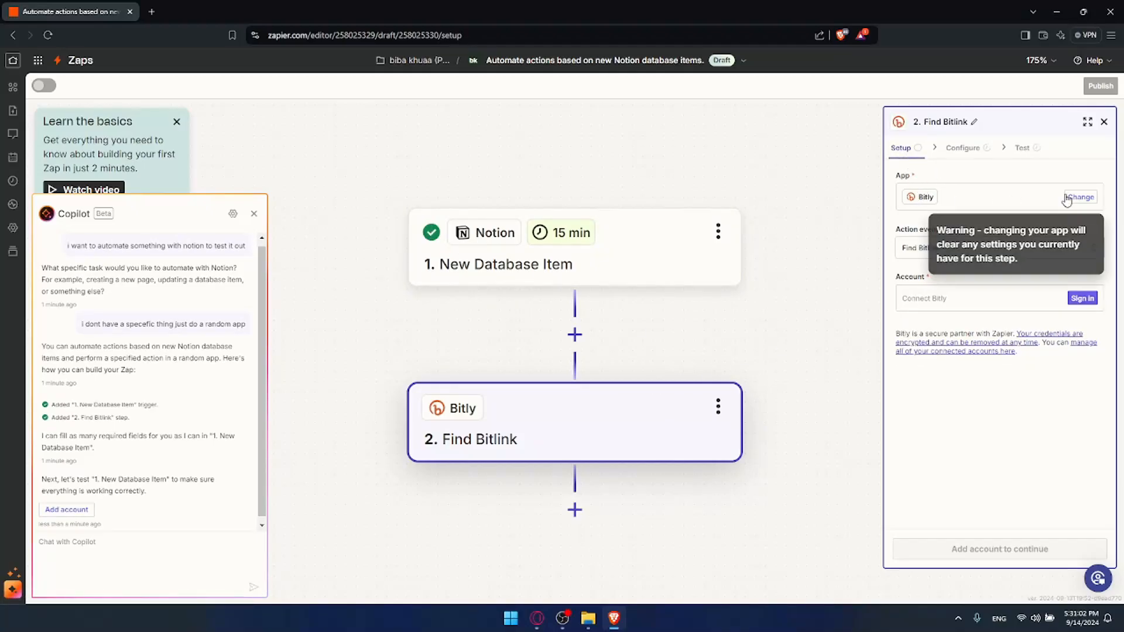
Swap the Bitly step for Gmail's Create Draft action and continue to its email fields.
click(1079, 196)
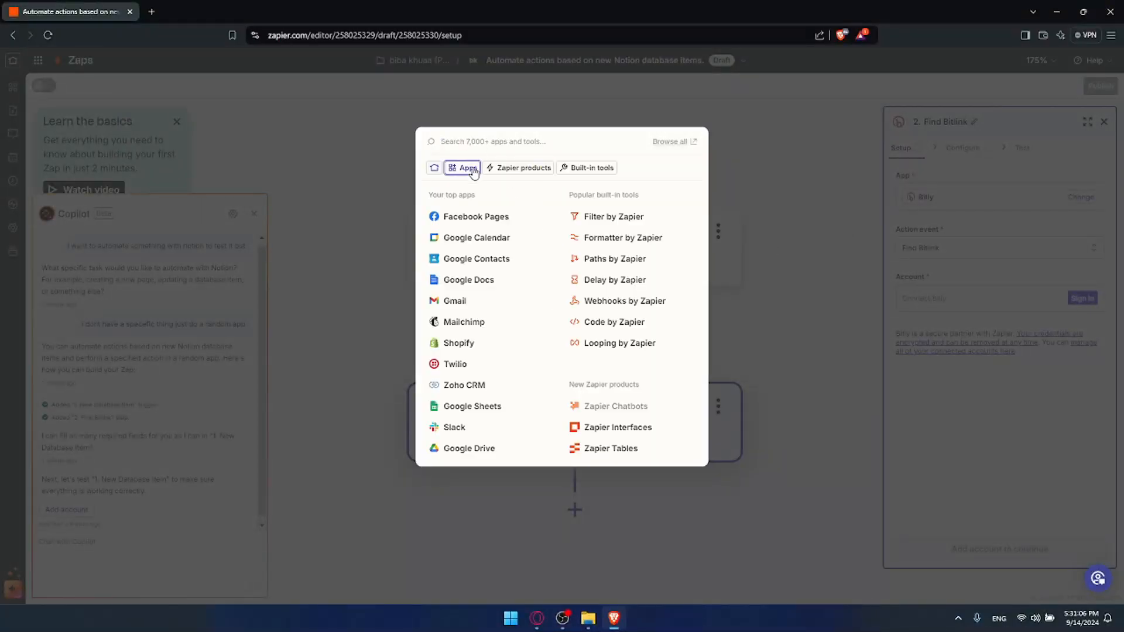
click(462, 168)
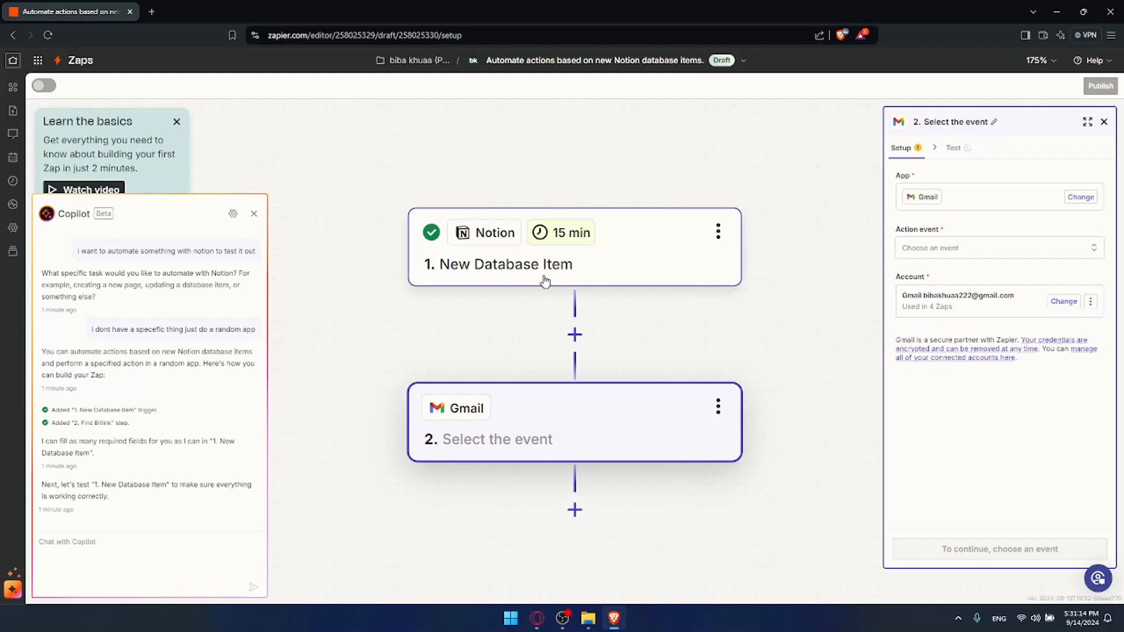
click(1000, 248)
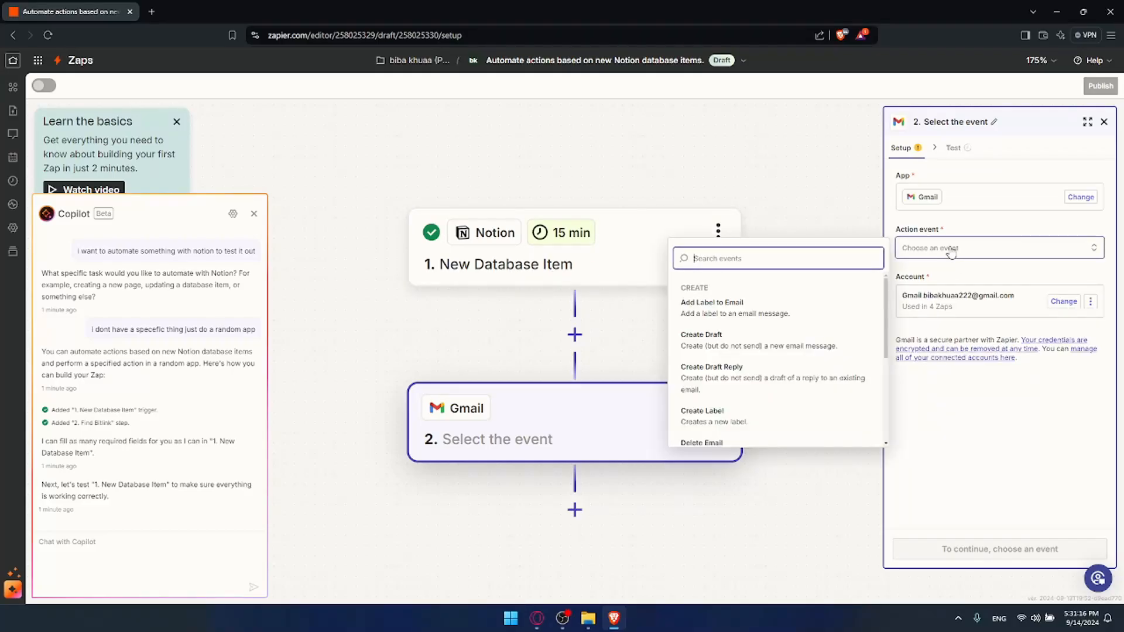
click(701, 339)
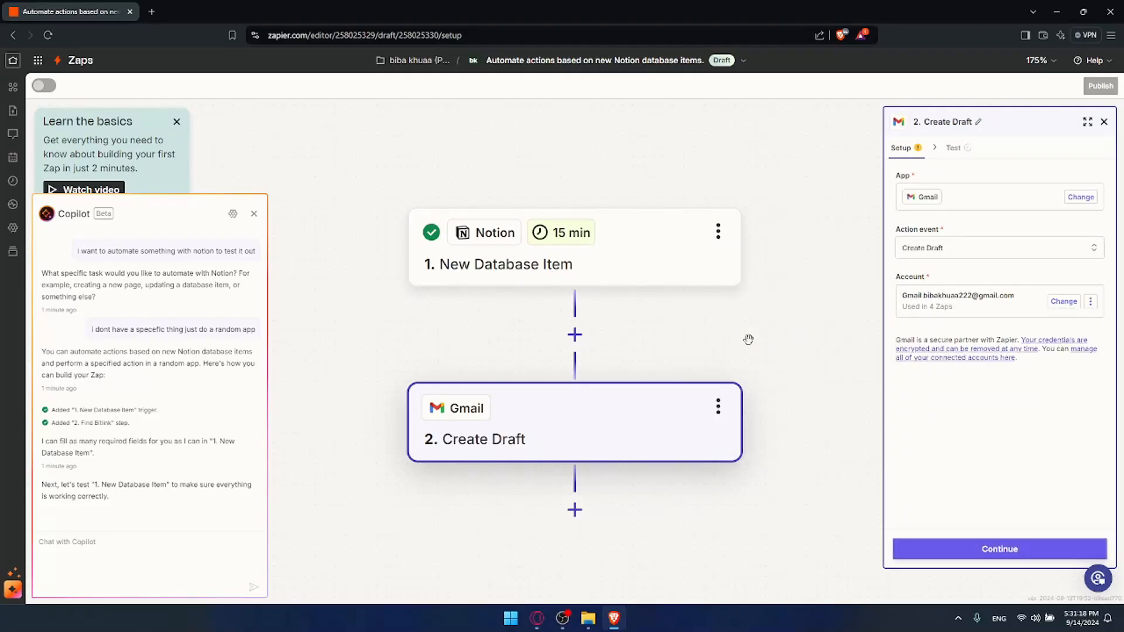
click(1000, 549)
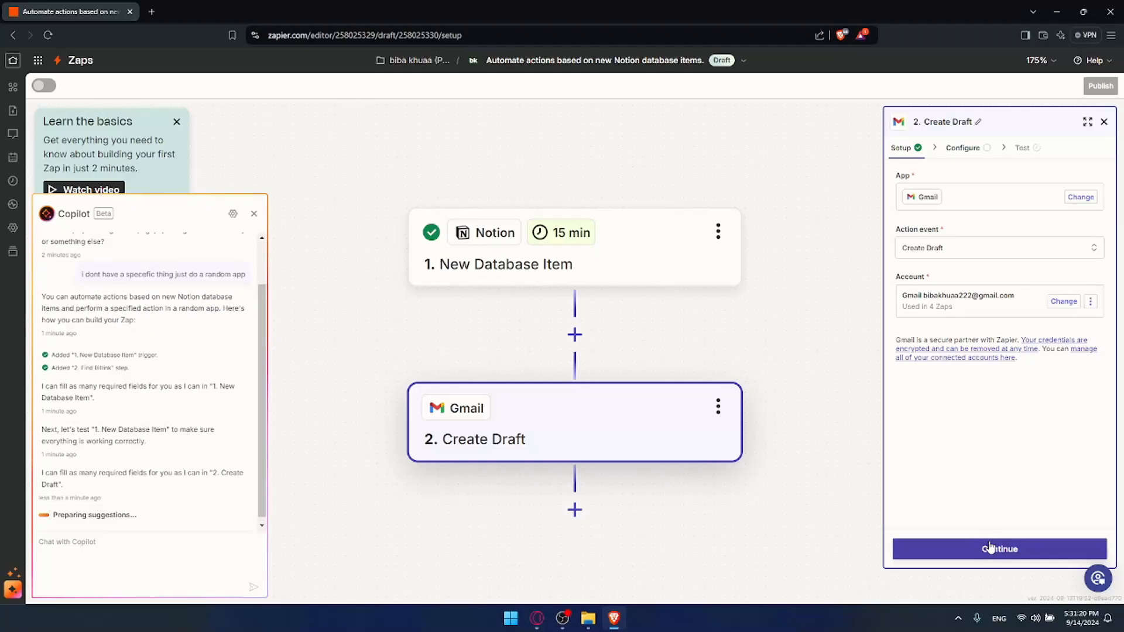
click(999, 549)
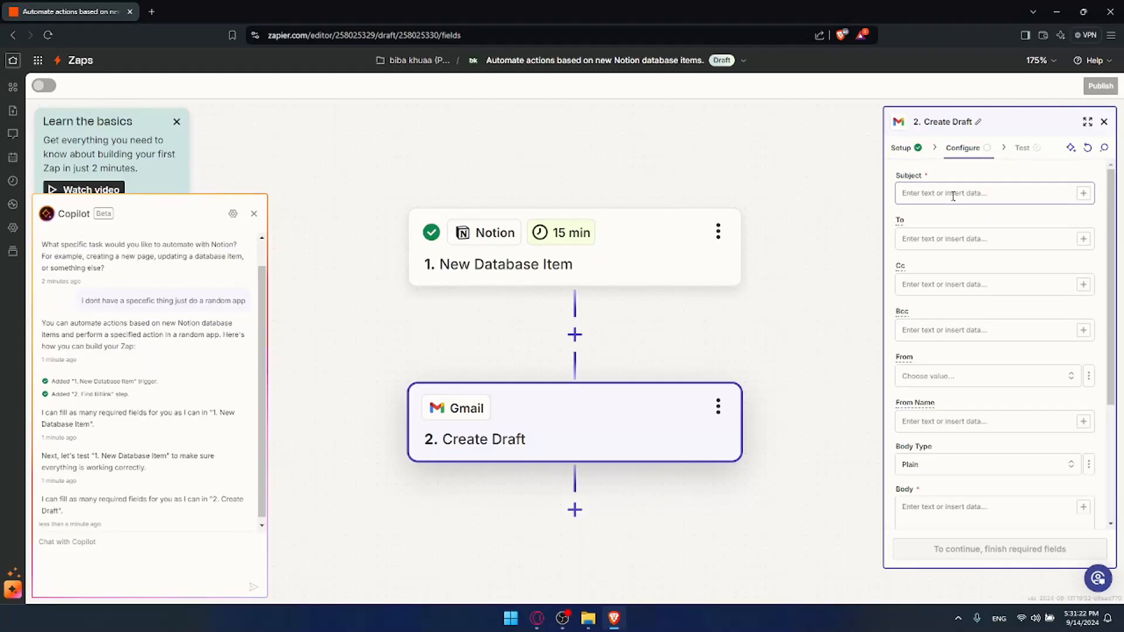
scroll(down, 3)
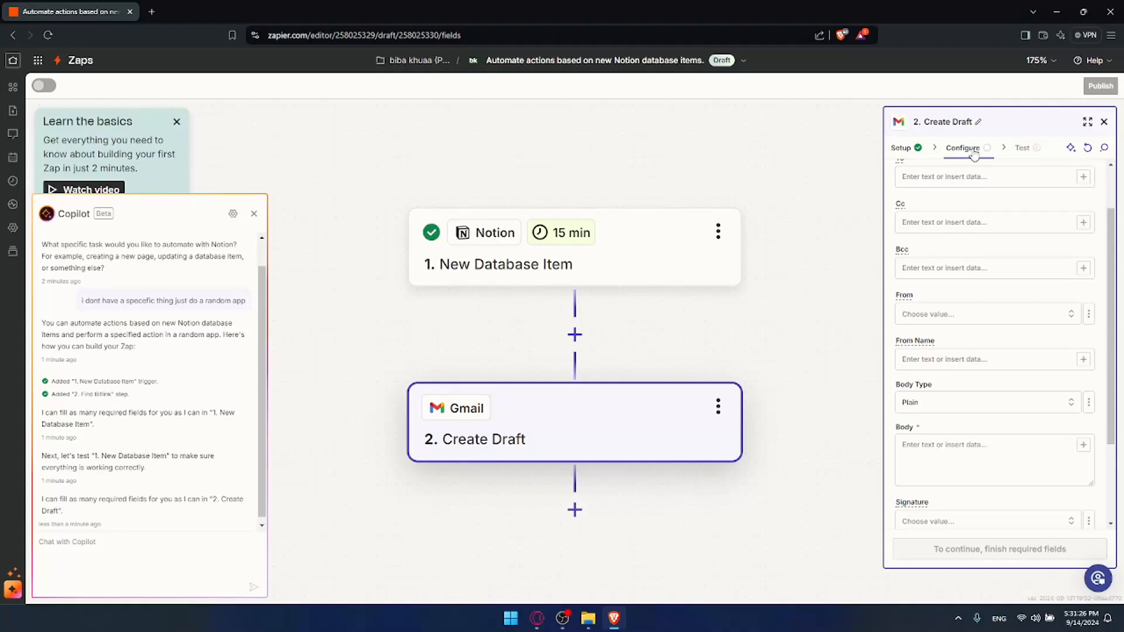
mouse_move(791, 274)
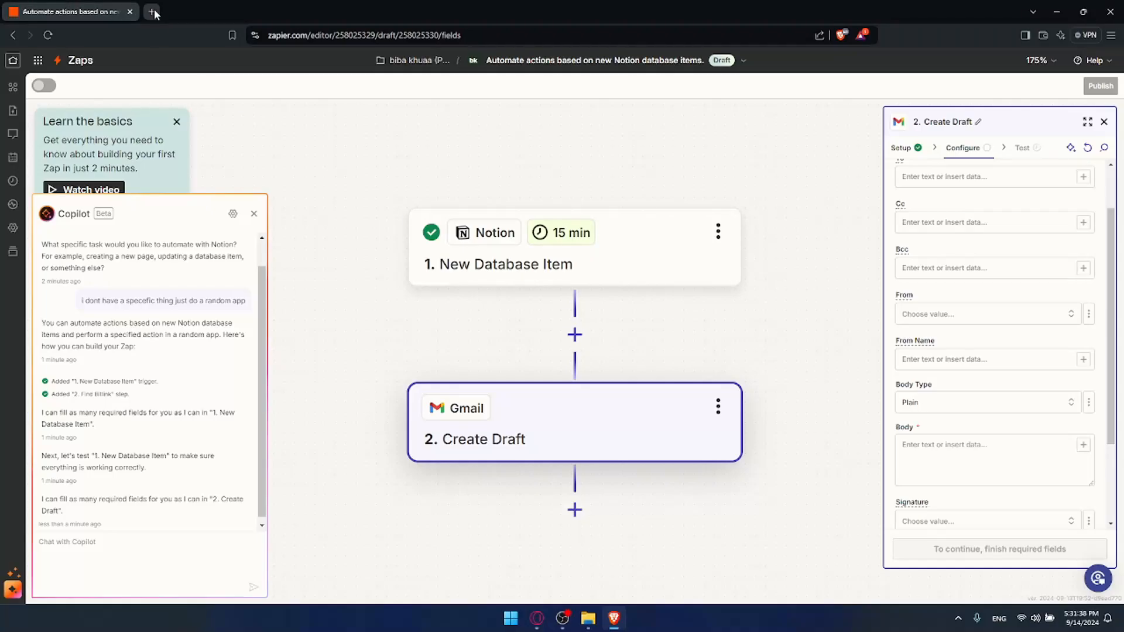
click(154, 11)
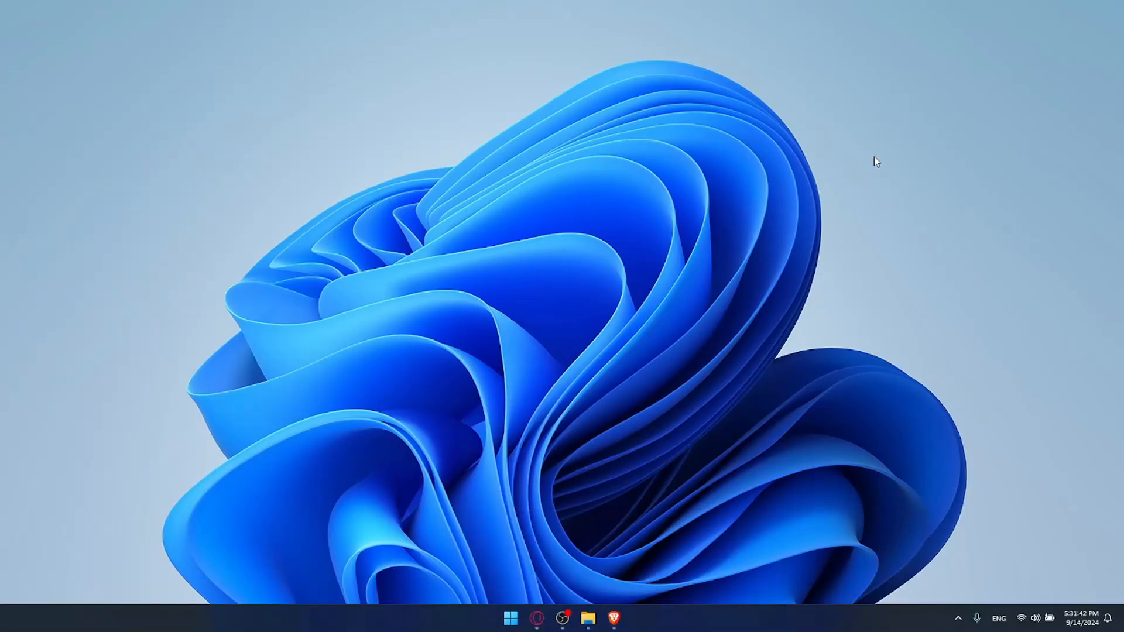
mouse_move(767, 249)
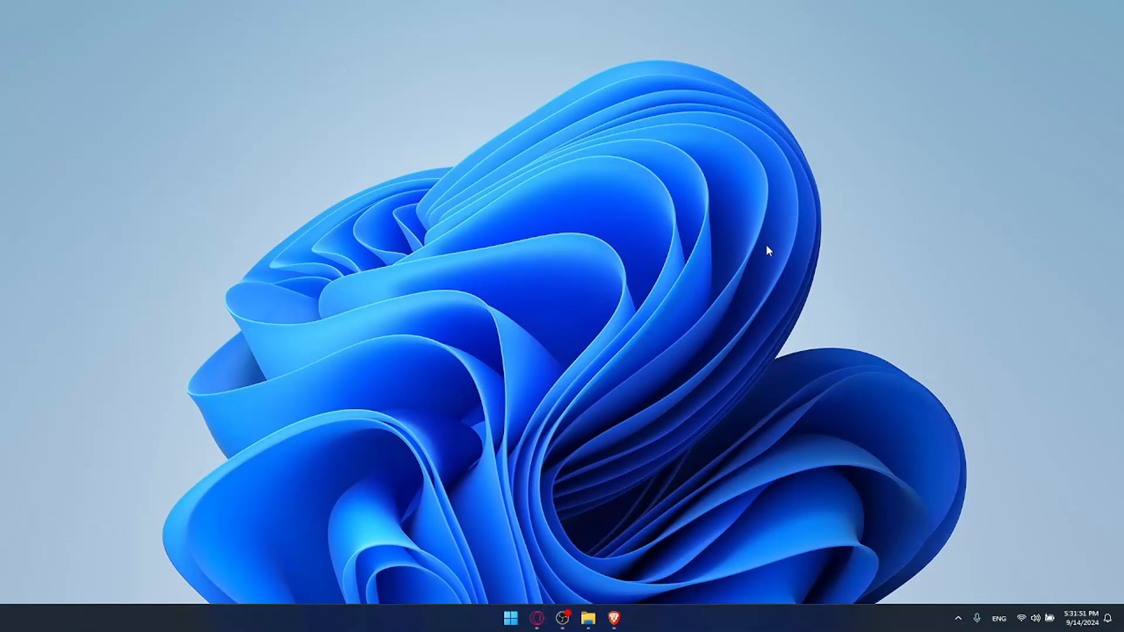
mouse_move(695, 276)
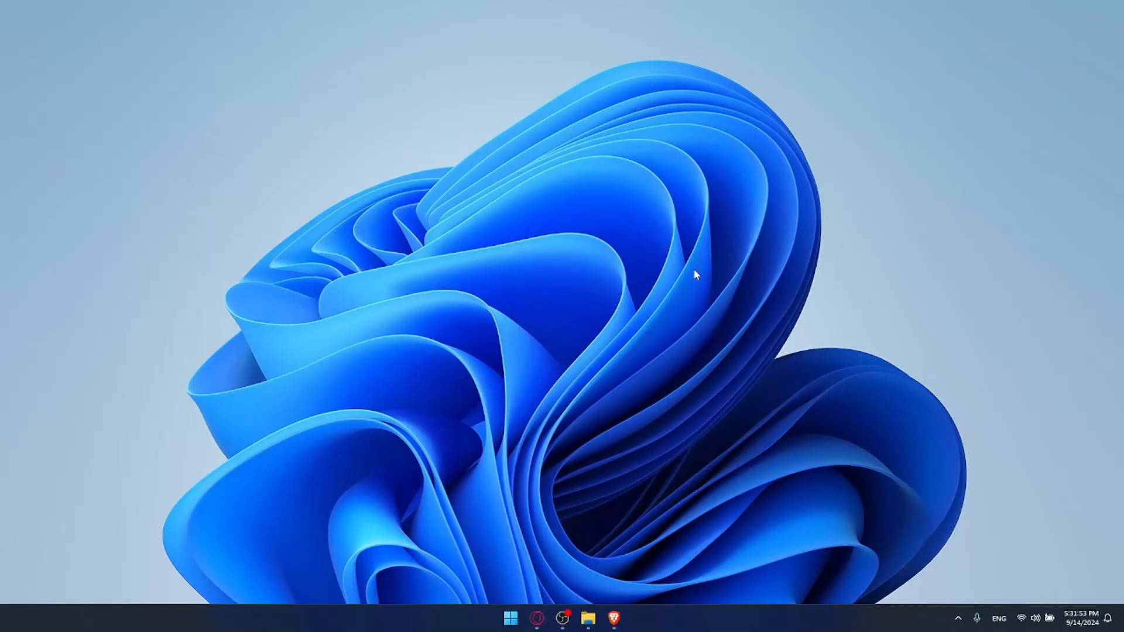
mouse_move(721, 323)
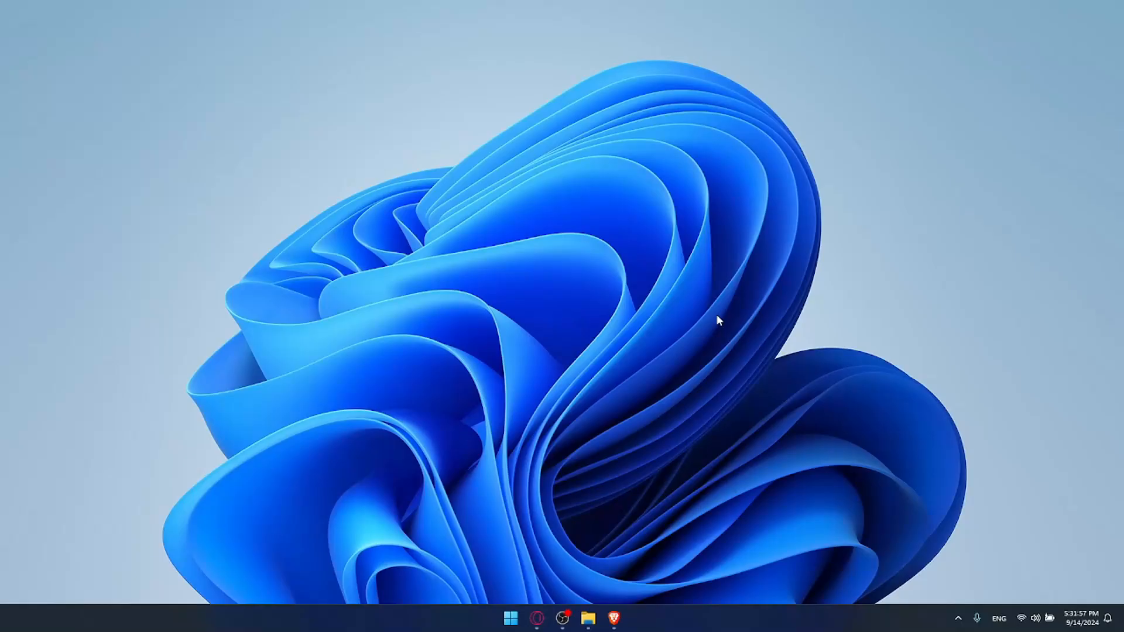